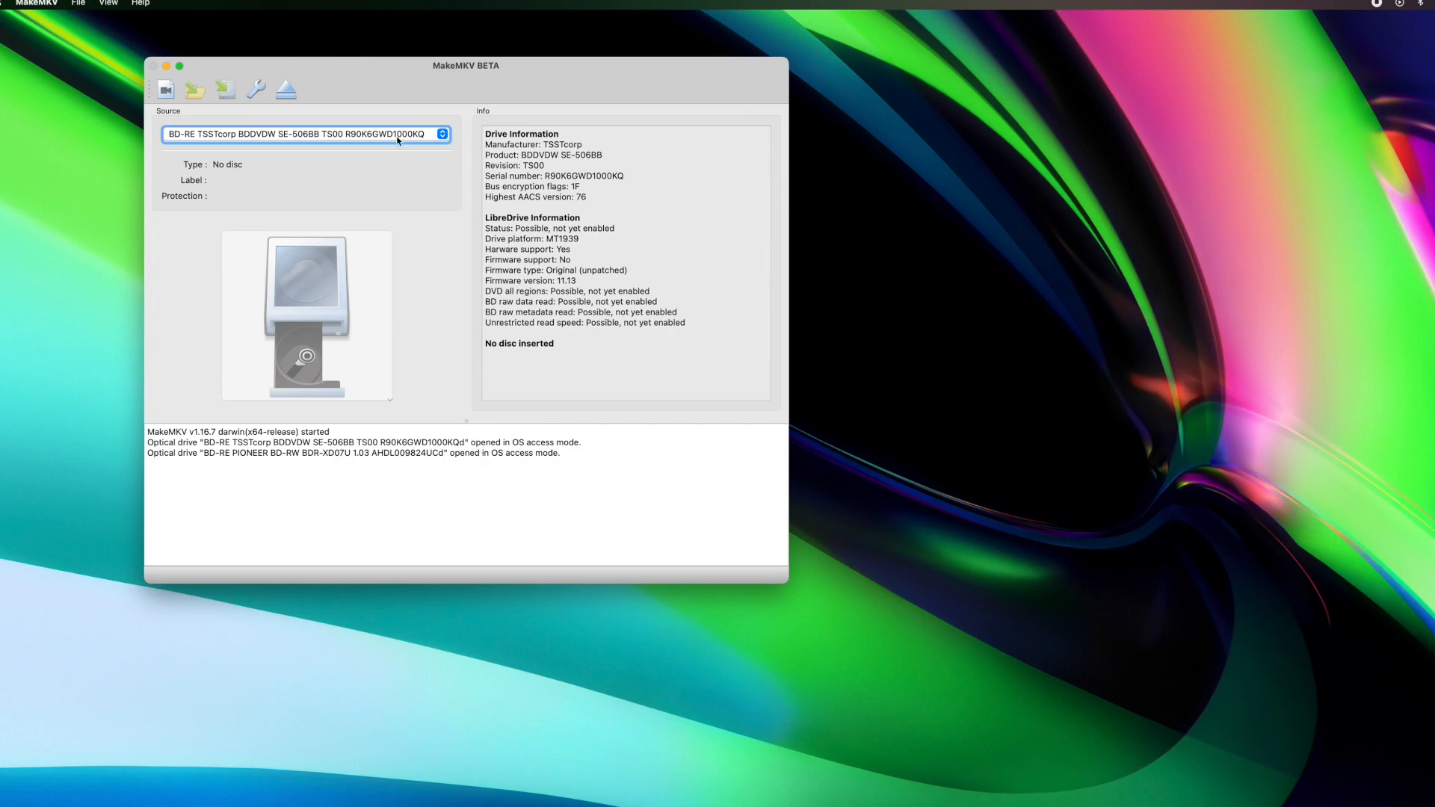
Step: Select the PIONEER BD-RW drive as MakeMKV's source from the drive dropdown
left_click(305, 134)
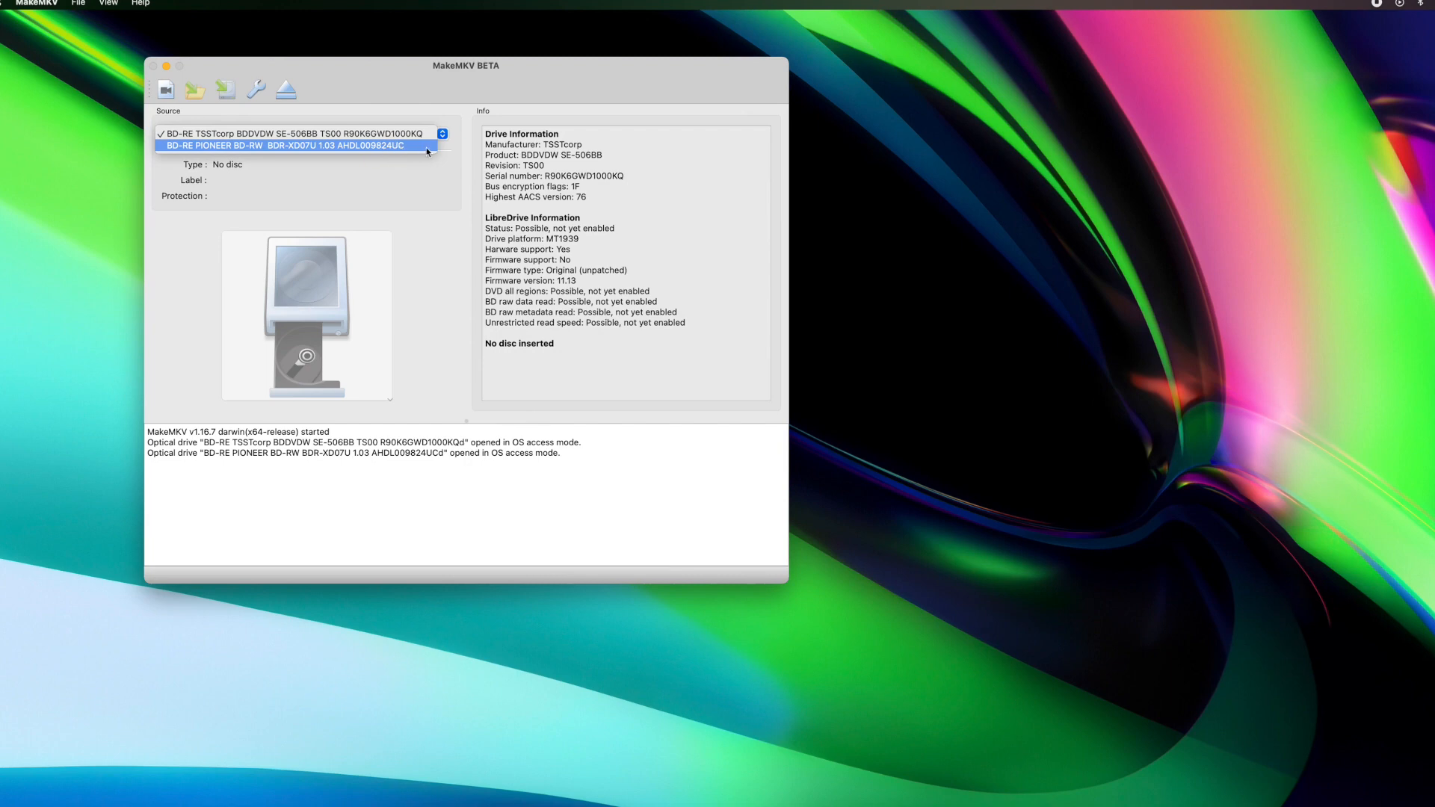
mouse_move(288, 155)
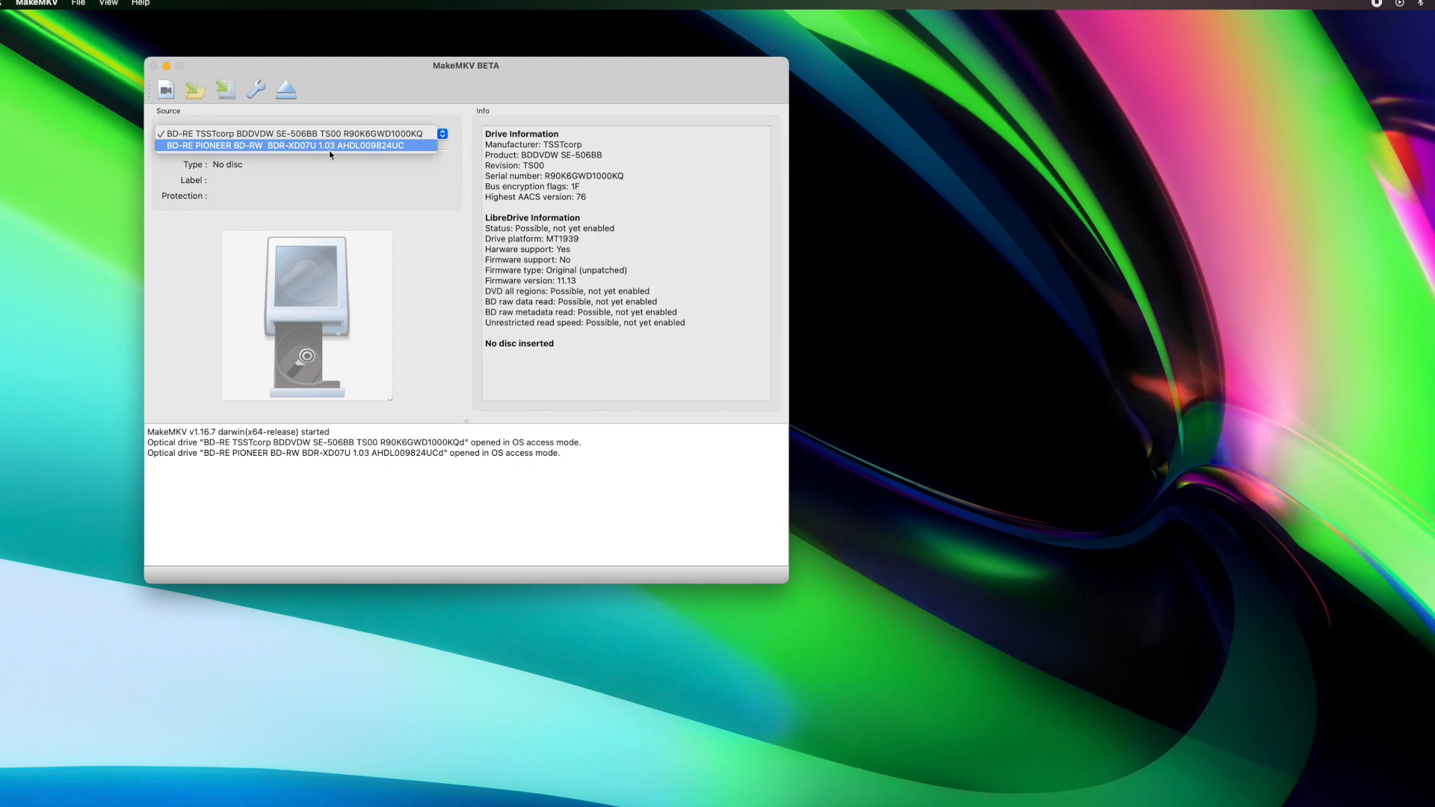
left_click(295, 144)
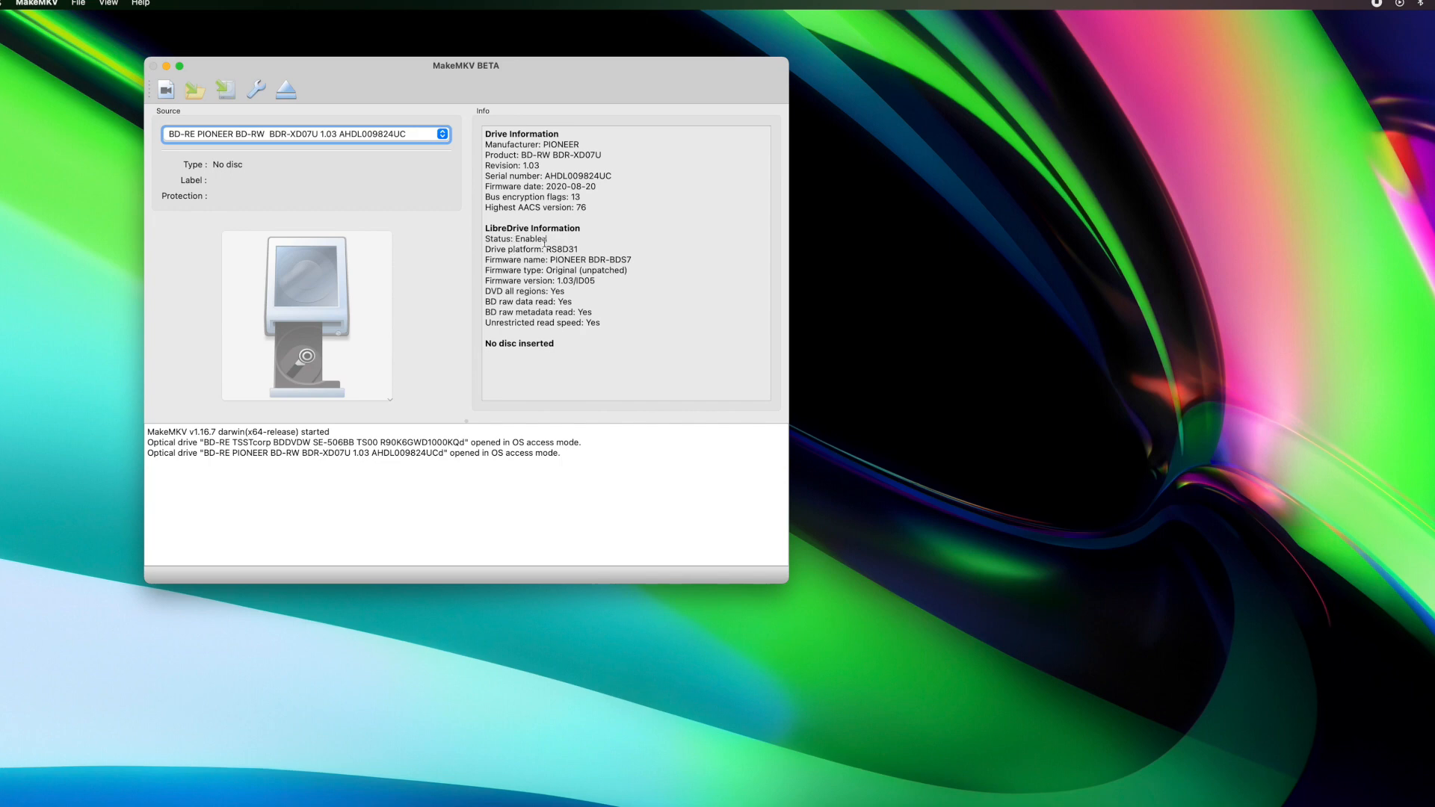
mouse_move(586, 298)
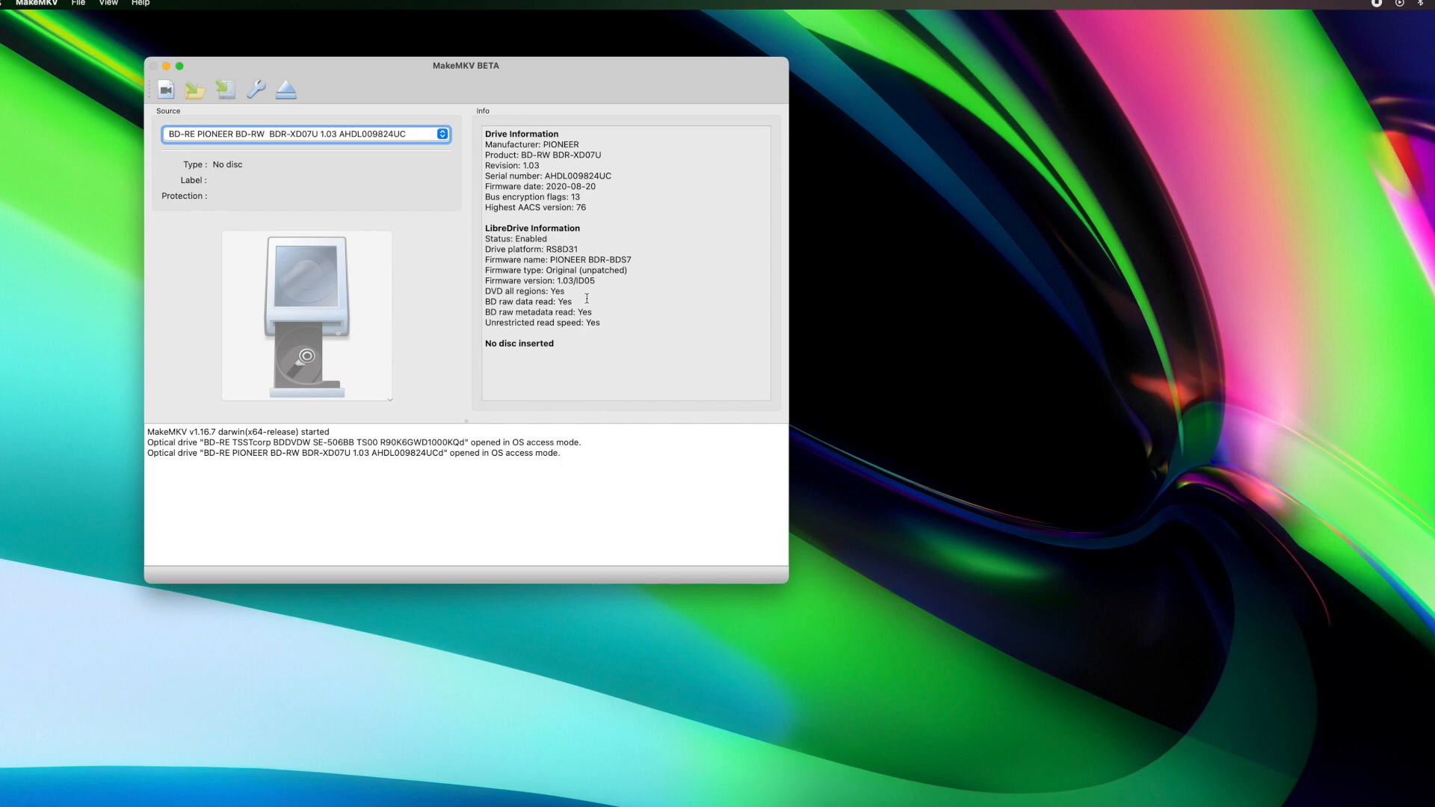
mouse_move(607, 325)
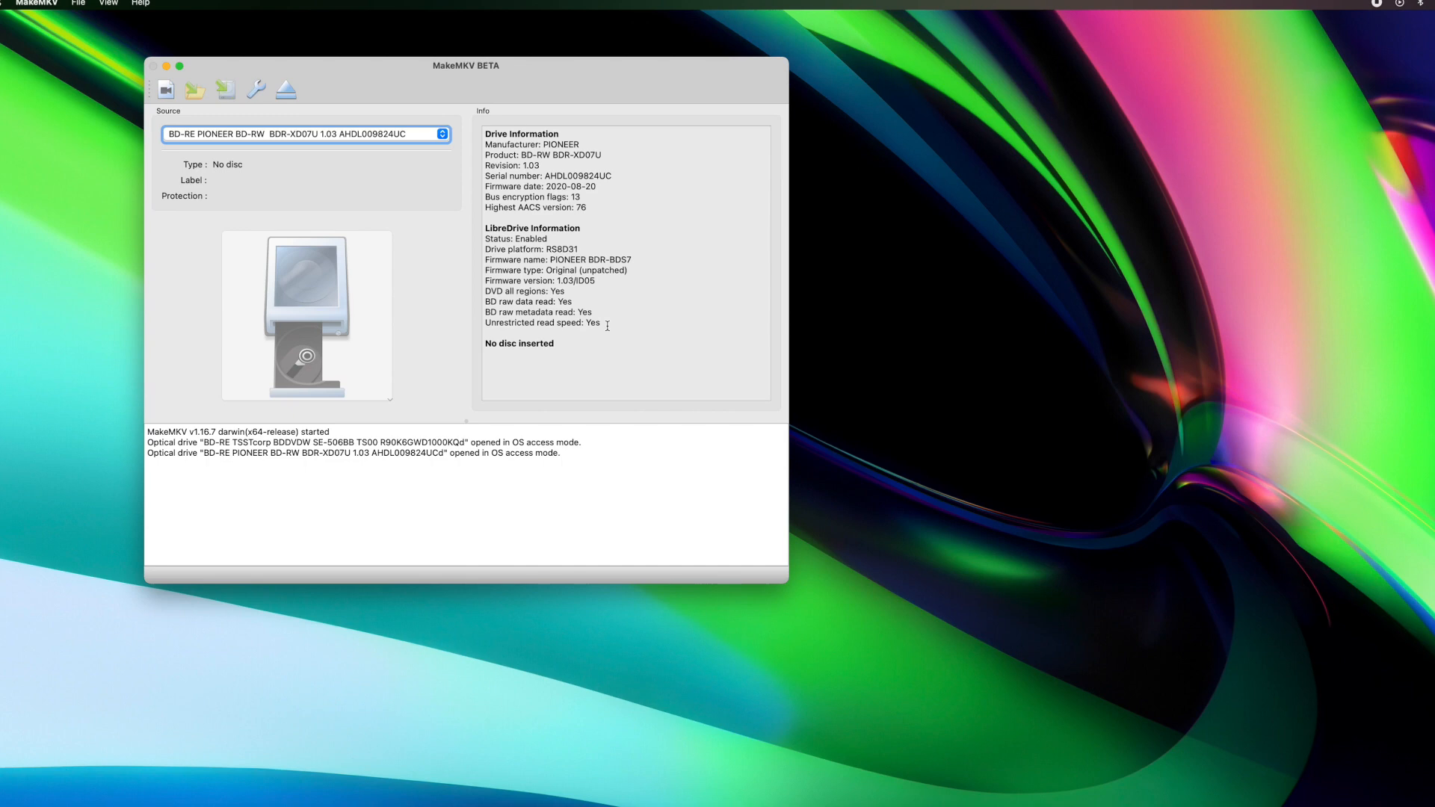
mouse_move(639, 346)
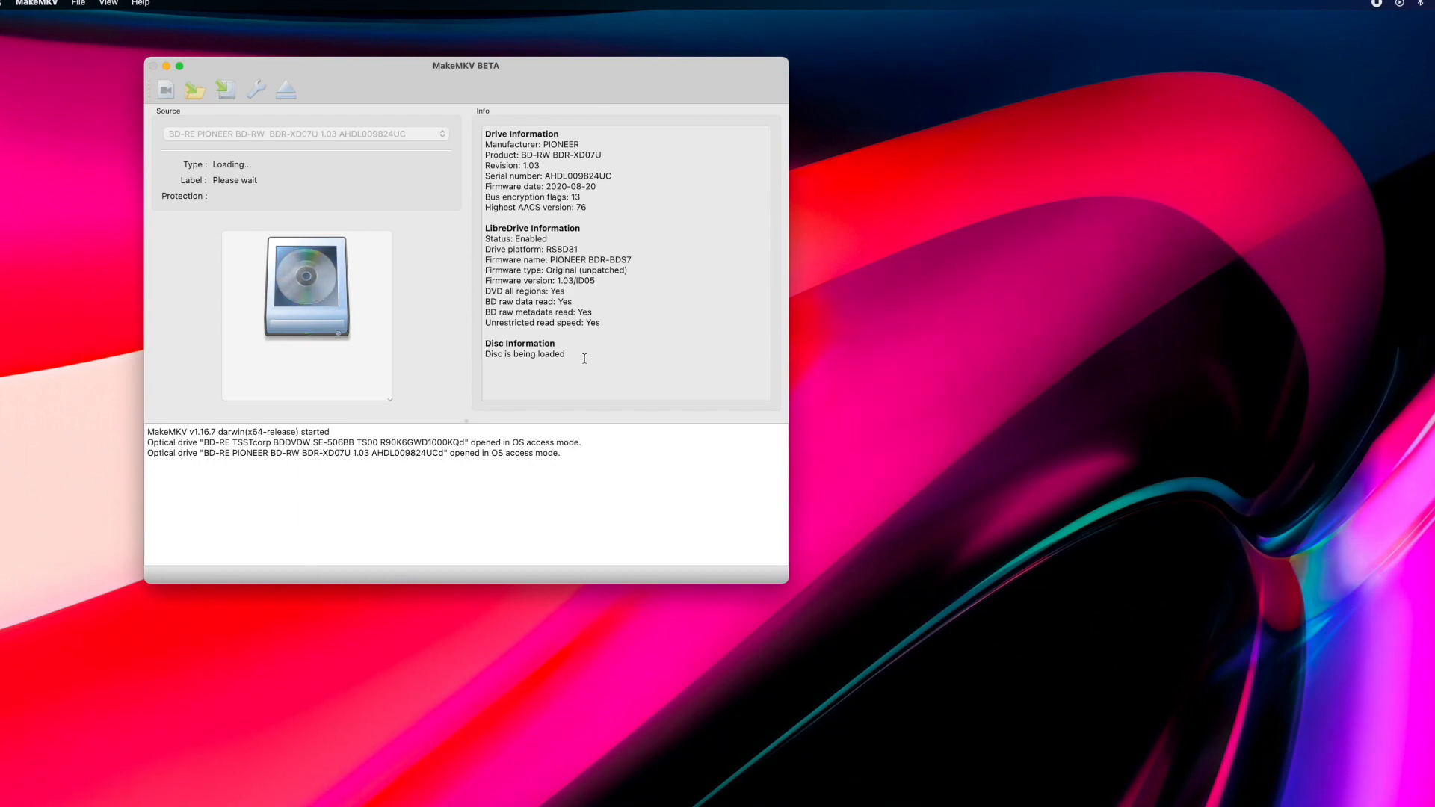
mouse_move(567, 392)
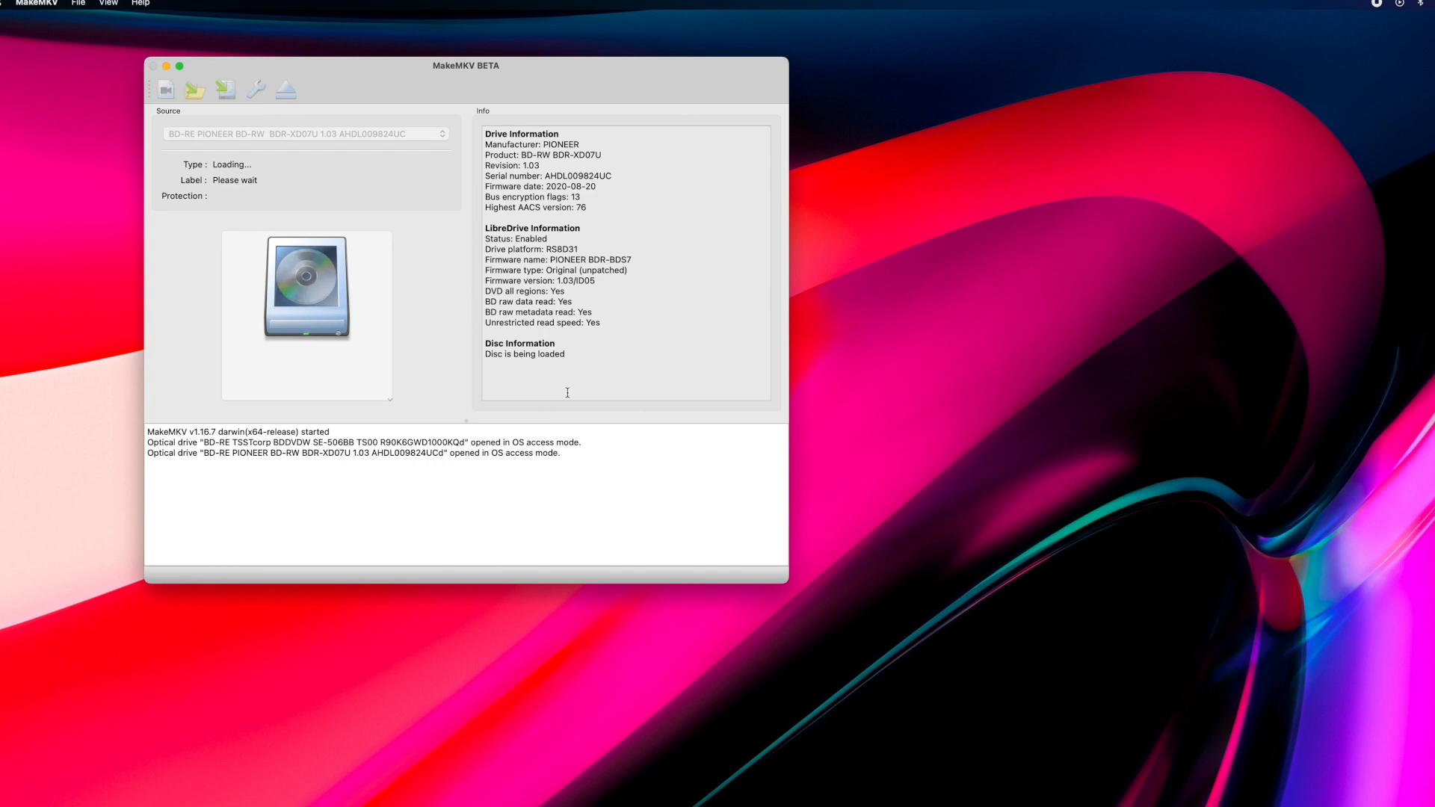
mouse_move(588, 462)
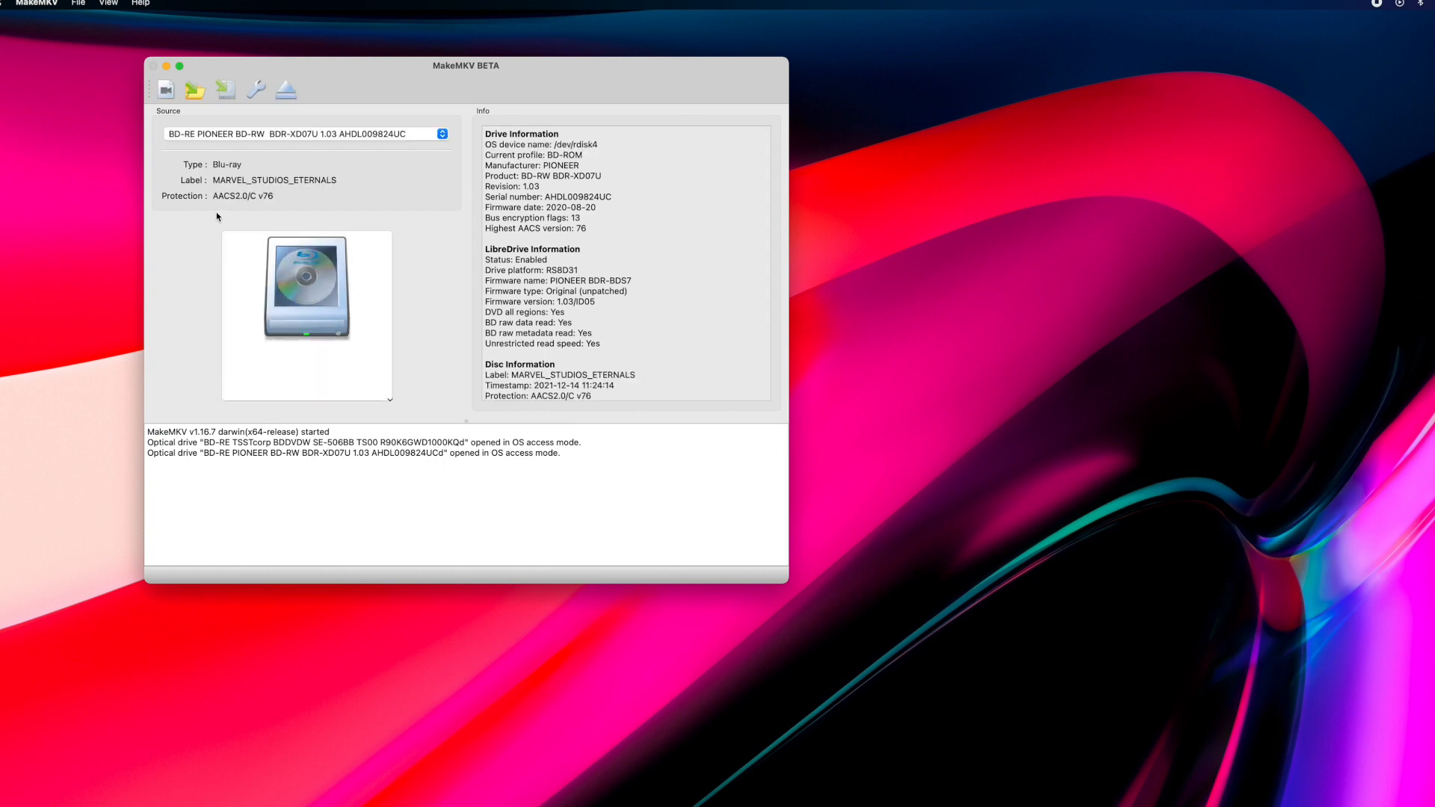
mouse_move(268, 207)
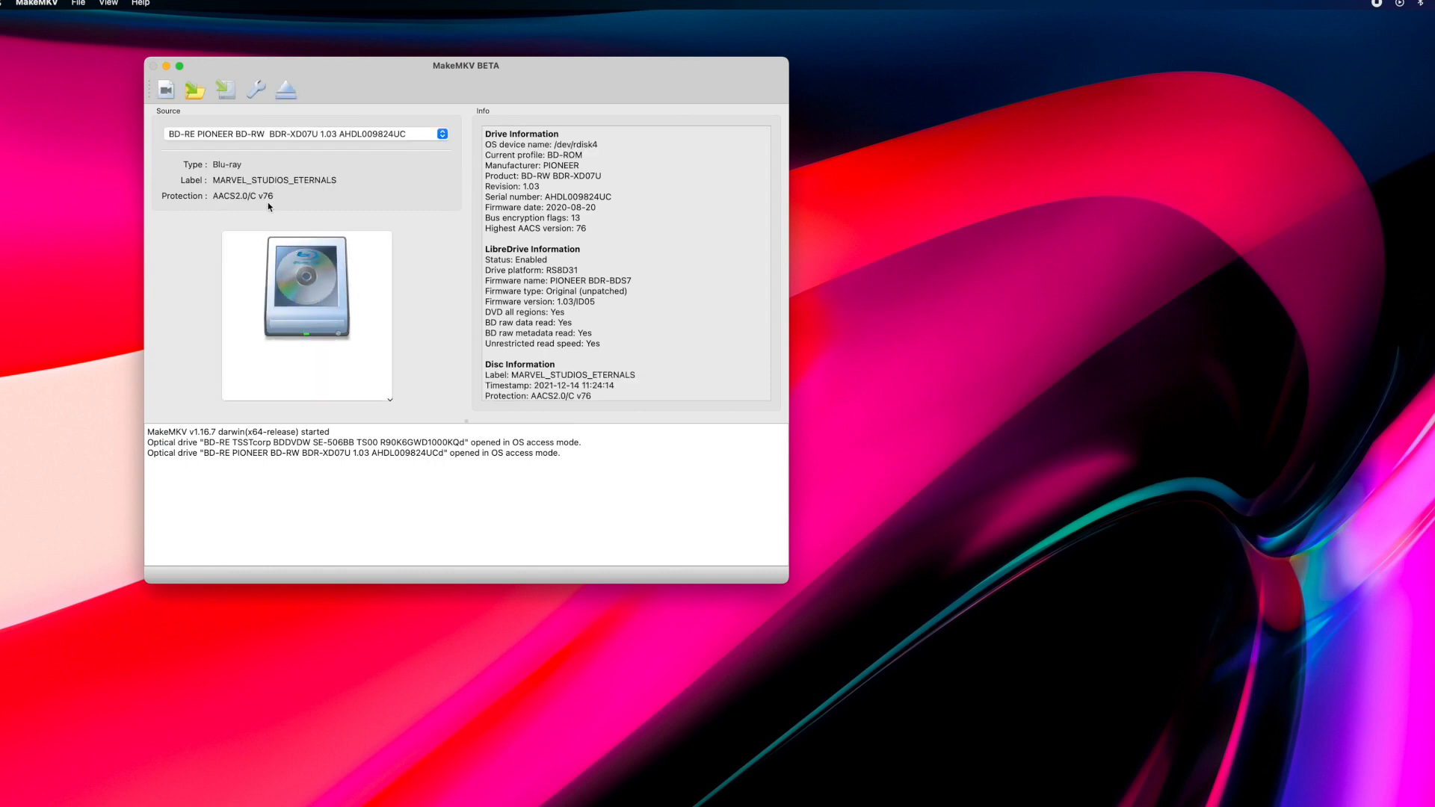
mouse_move(381, 224)
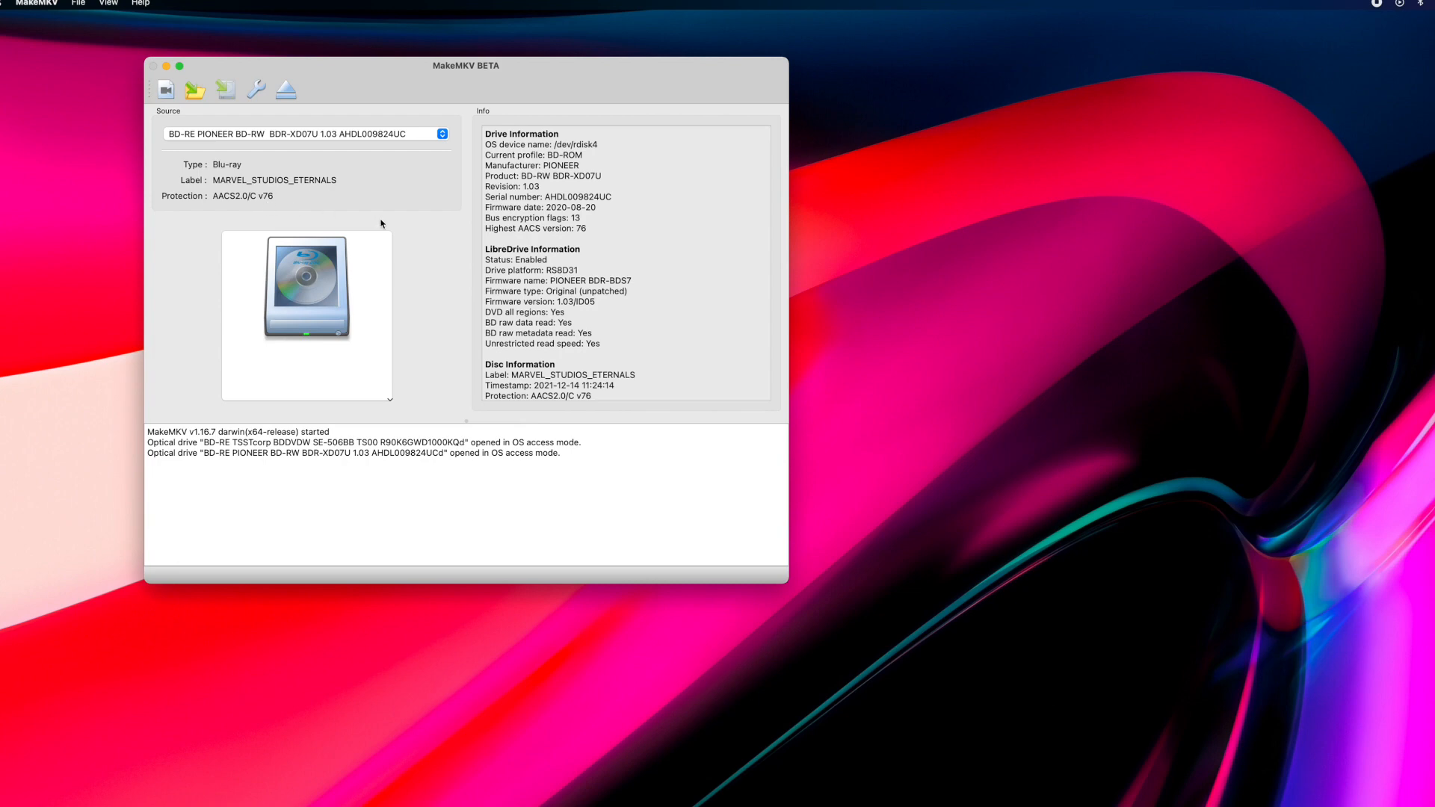
mouse_move(249, 130)
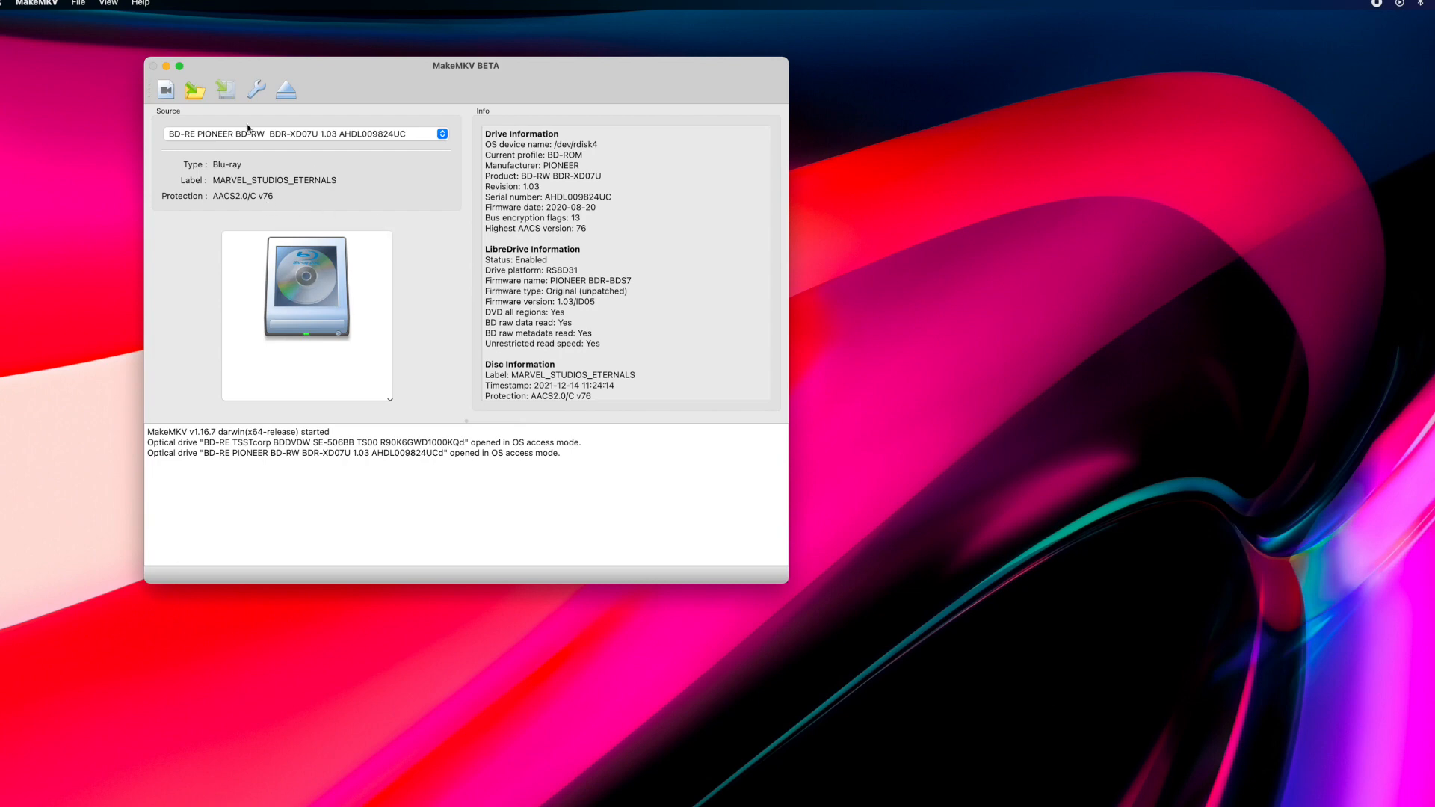
Step: Open MakeMKV's preferences with the wrench toolbar button
left_click(36, 3)
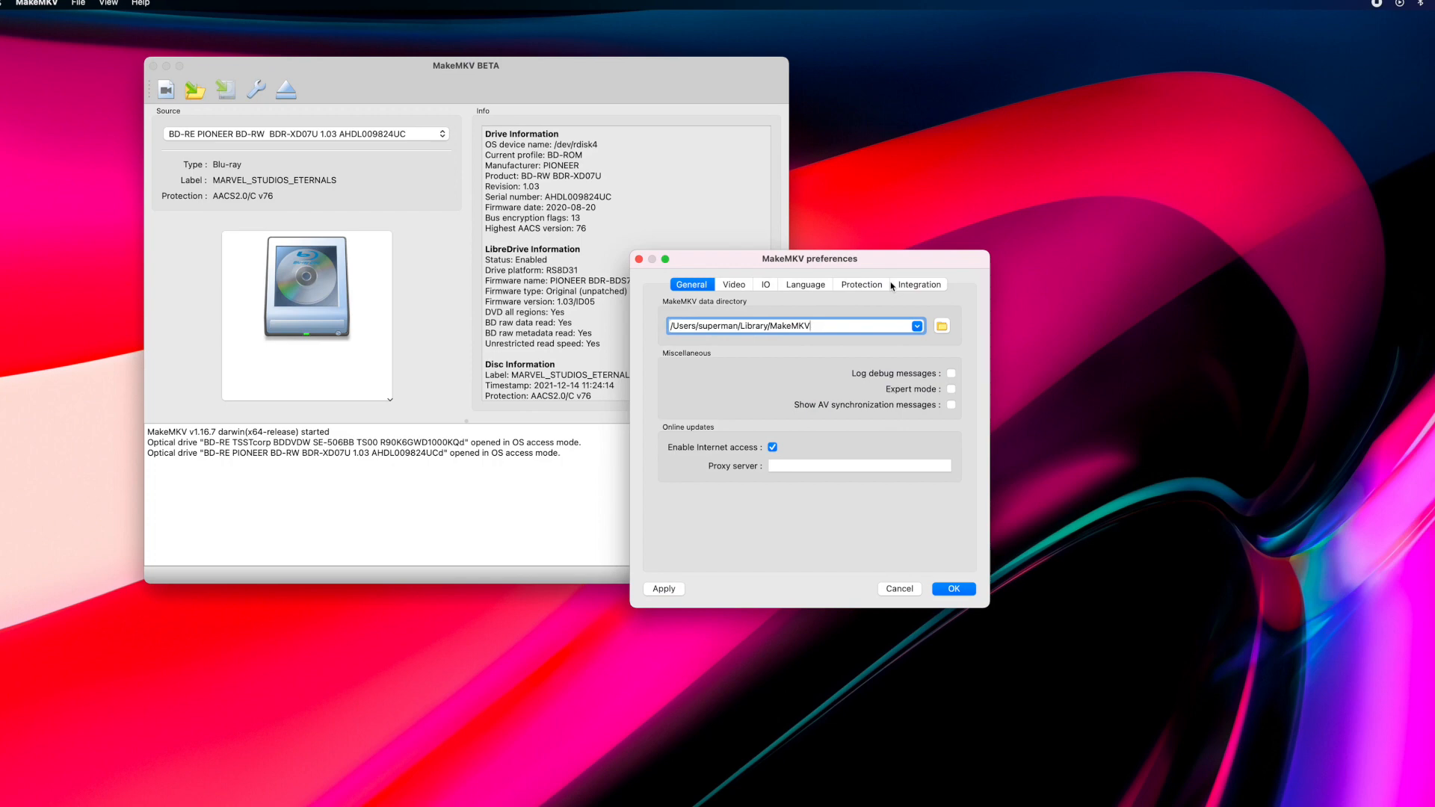
mouse_move(785, 439)
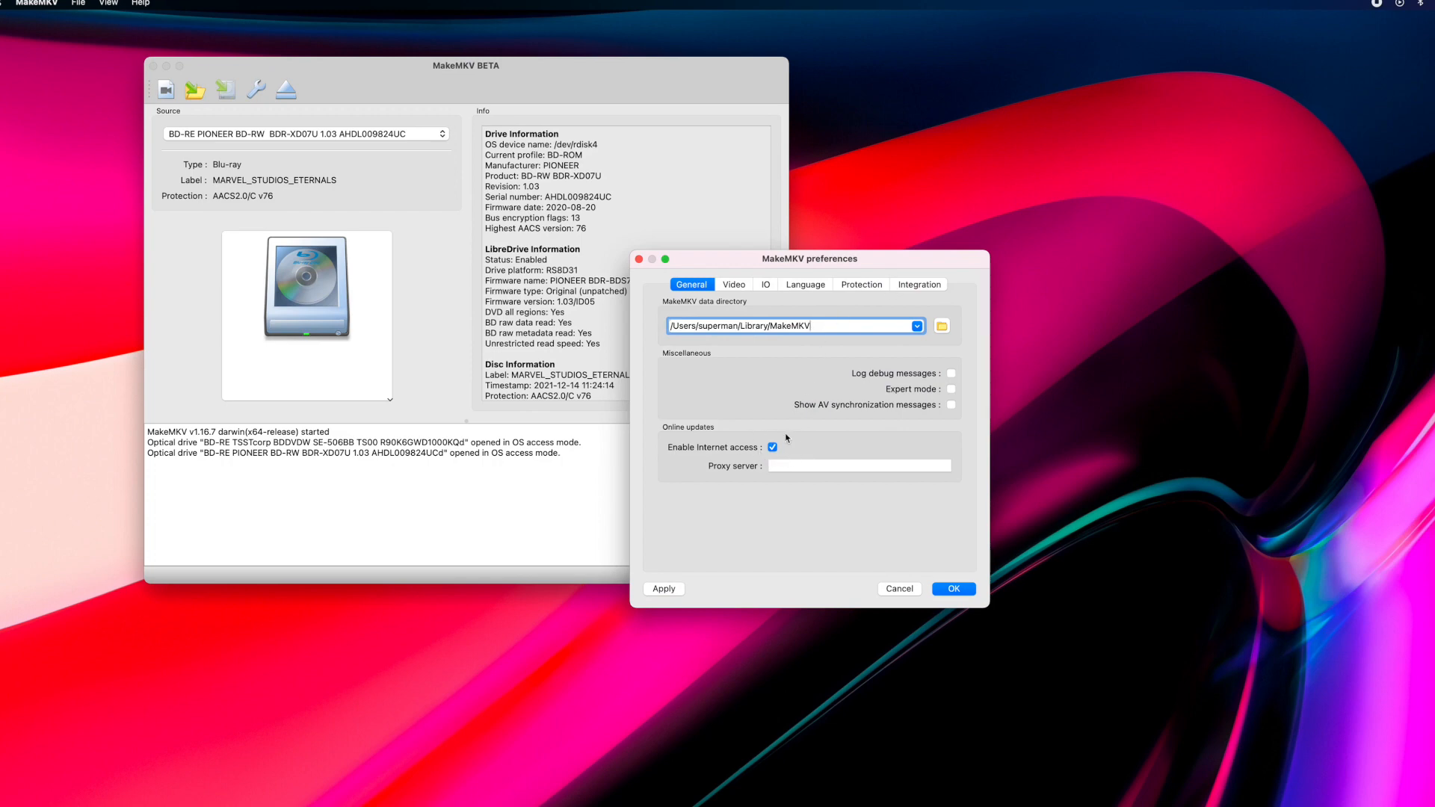
mouse_move(872, 525)
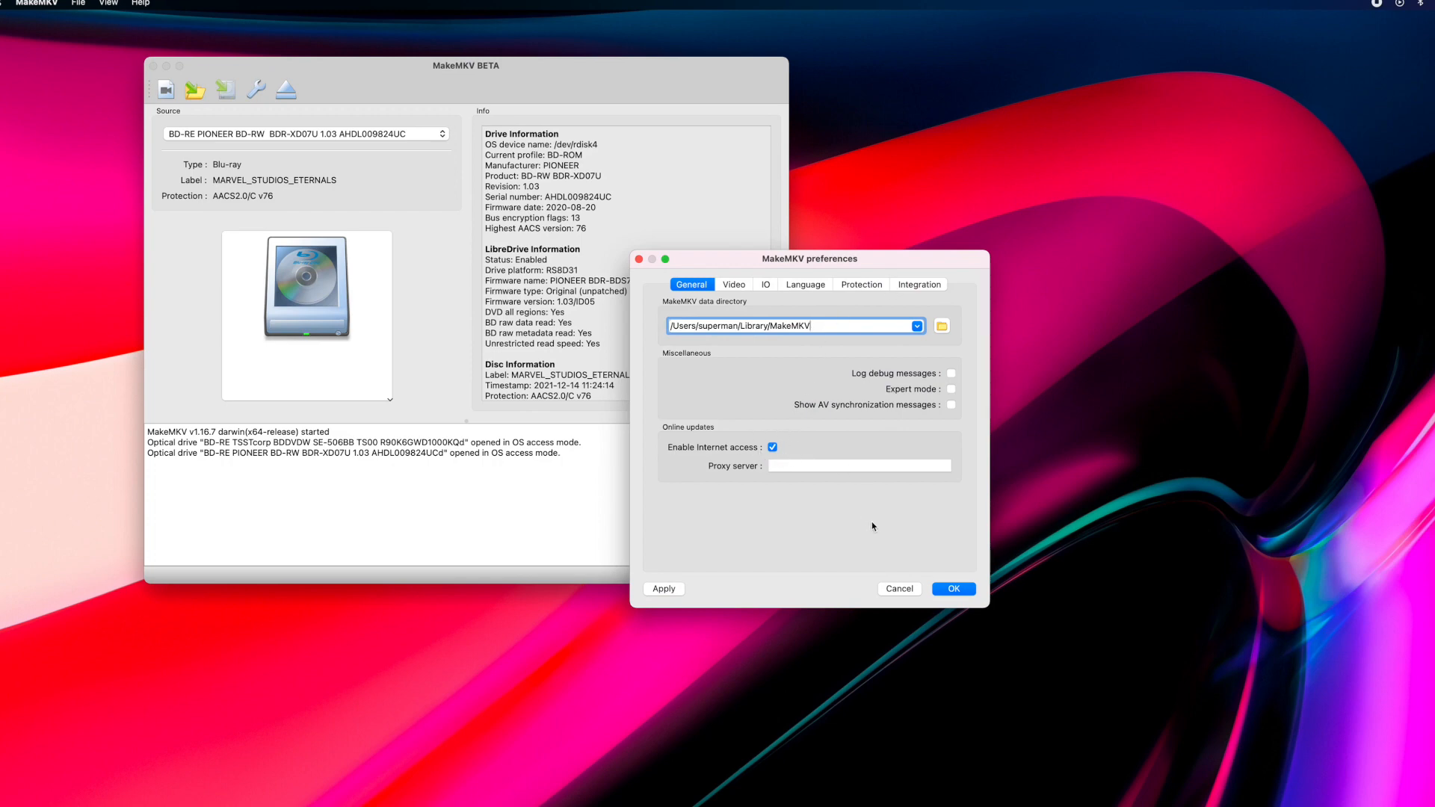
Step: Close preferences and scan the Eternals disc, listing six titles for Temp Movie Edit
left_click(951, 588)
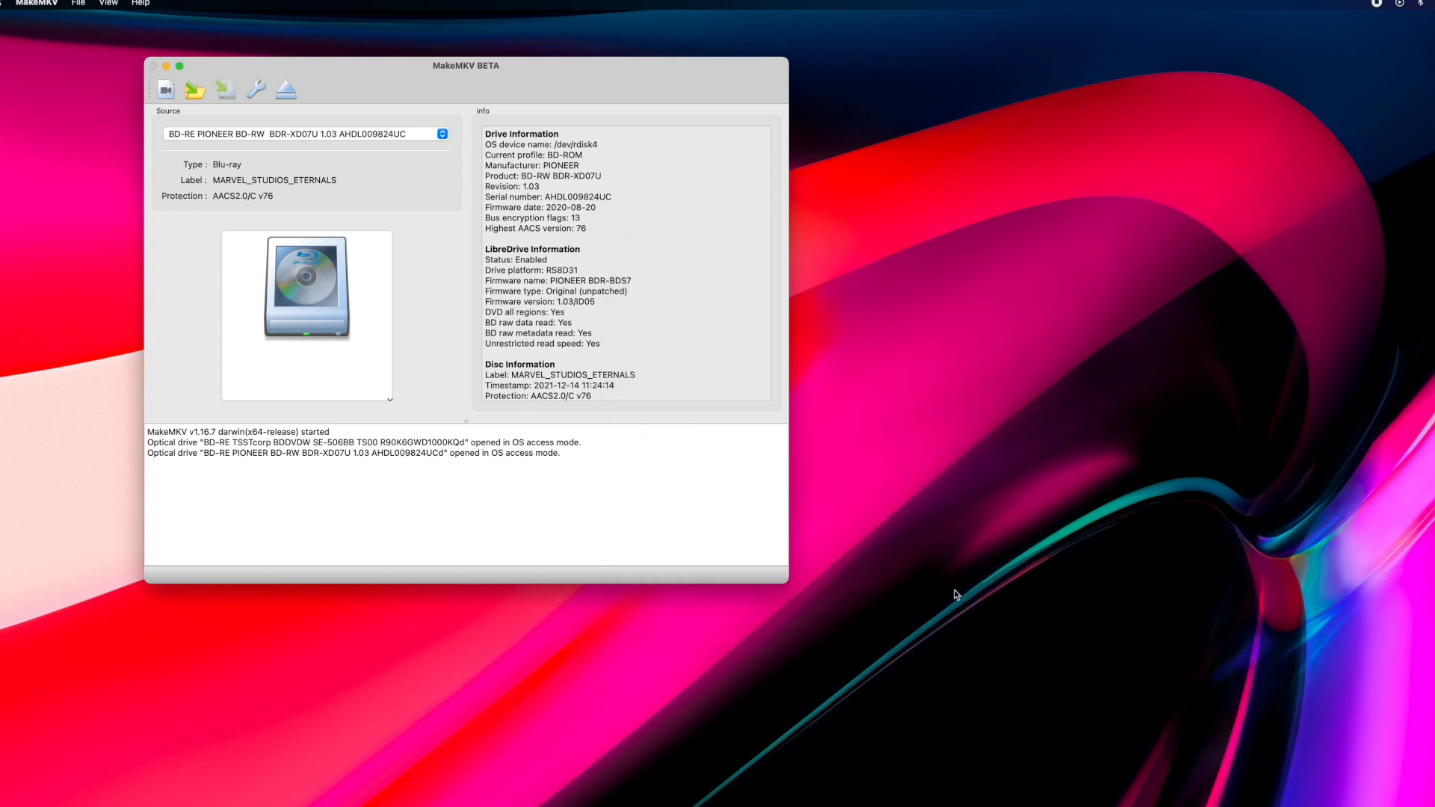
mouse_move(279, 290)
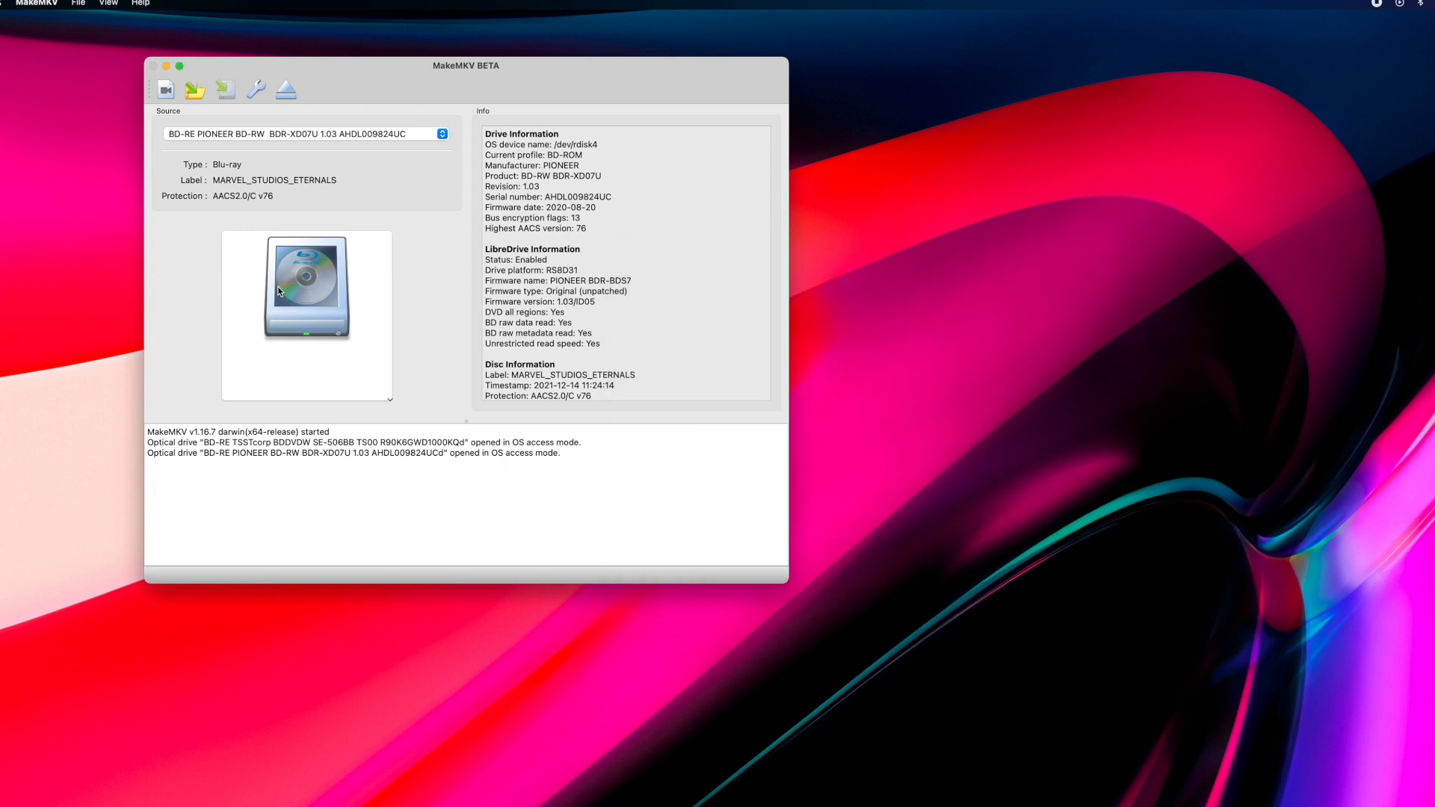
mouse_move(327, 279)
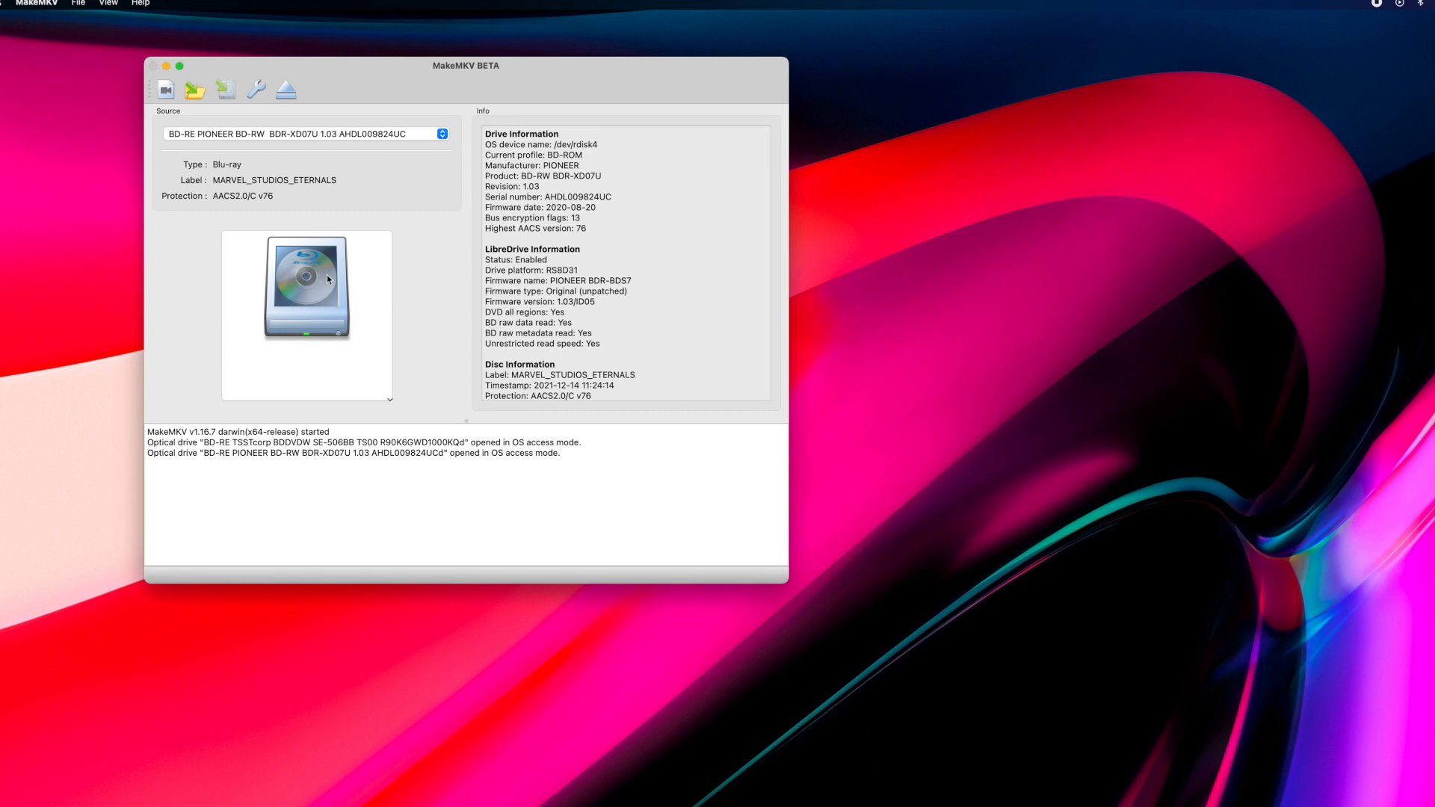
left_click(225, 89)
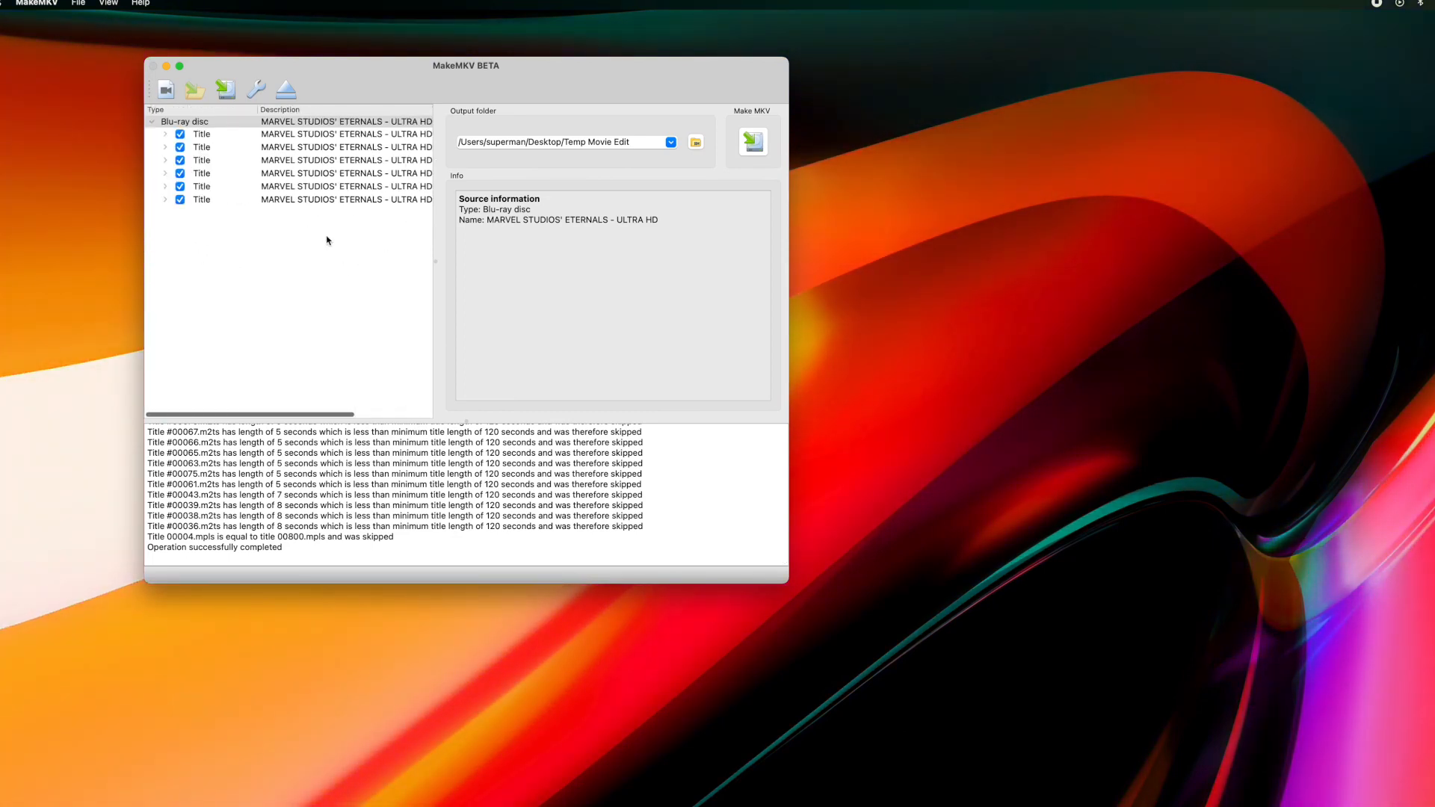
Step: Review each of the six titles' source playlist details to locate 00800.mpls
left_click(164, 134)
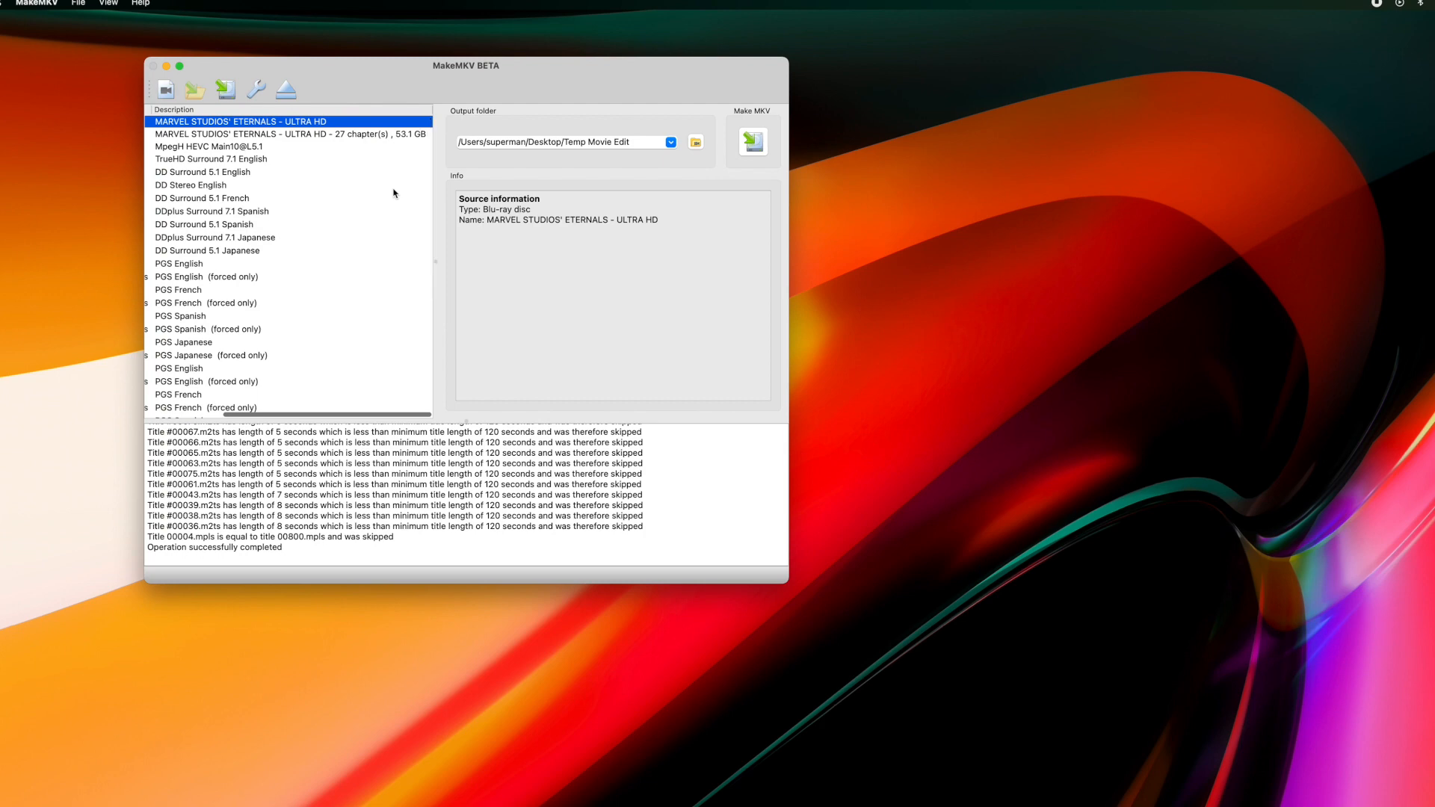
left_click(151, 122)
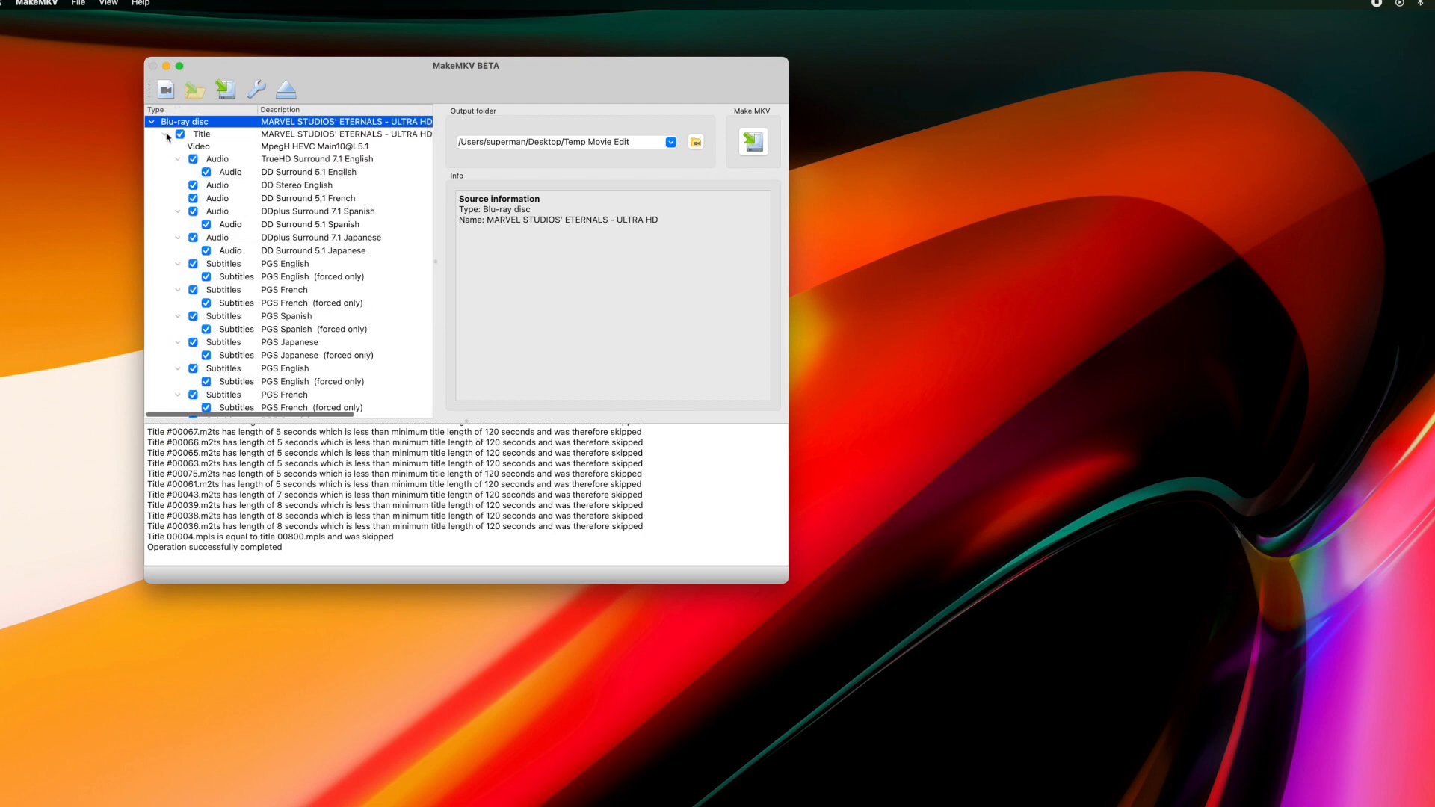
left_click(201, 133)
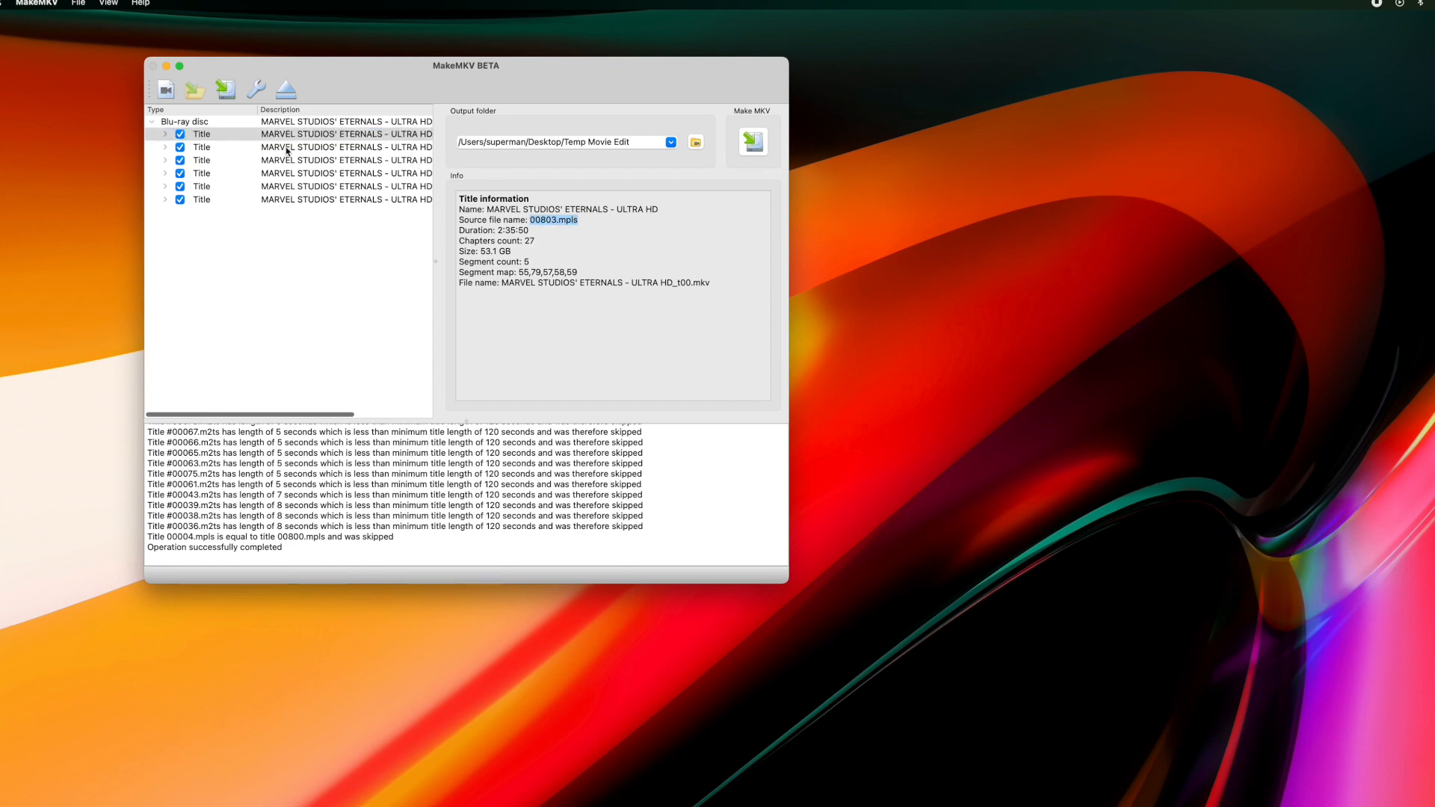
left_click(293, 147)
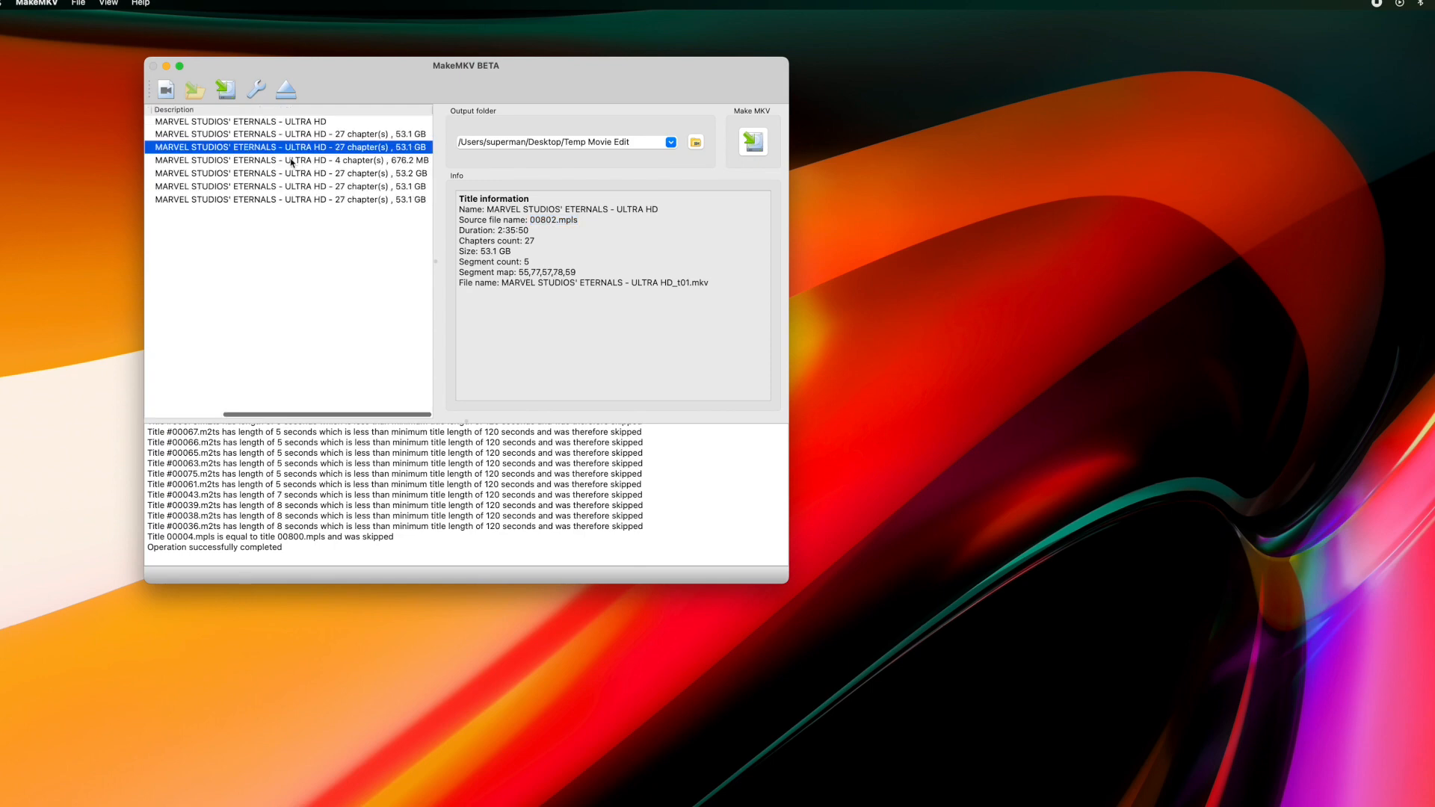
left_click(293, 160)
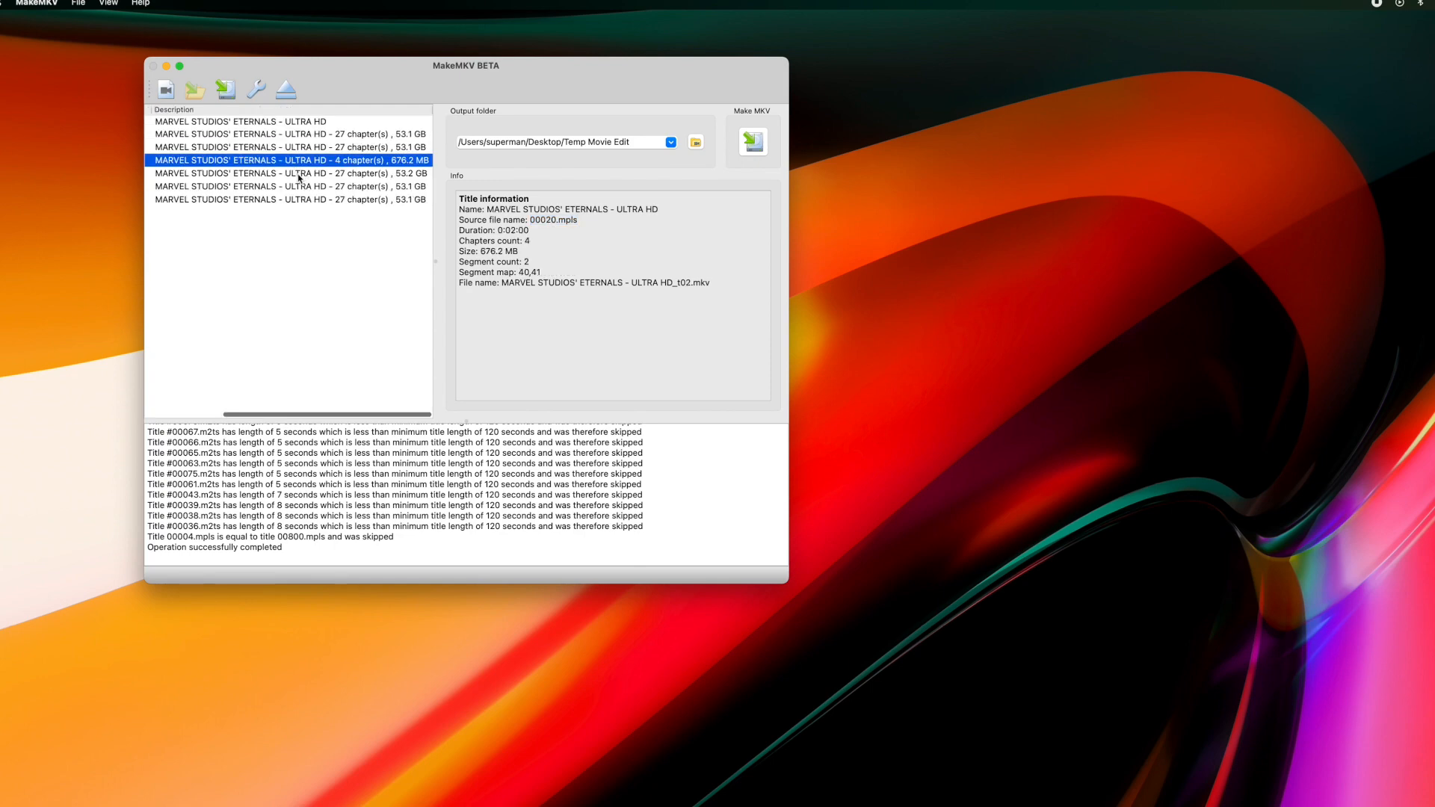
left_click(293, 174)
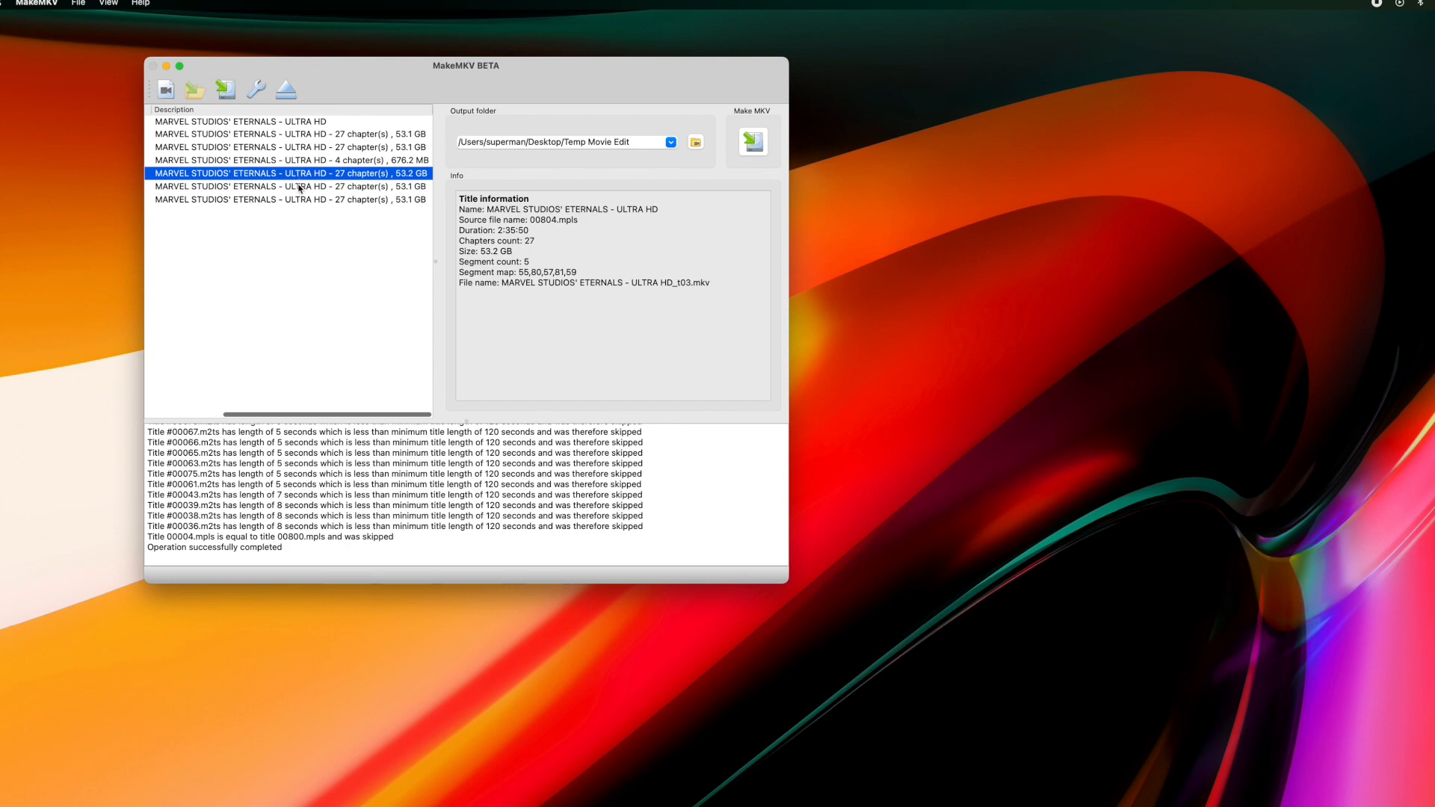
left_click(293, 186)
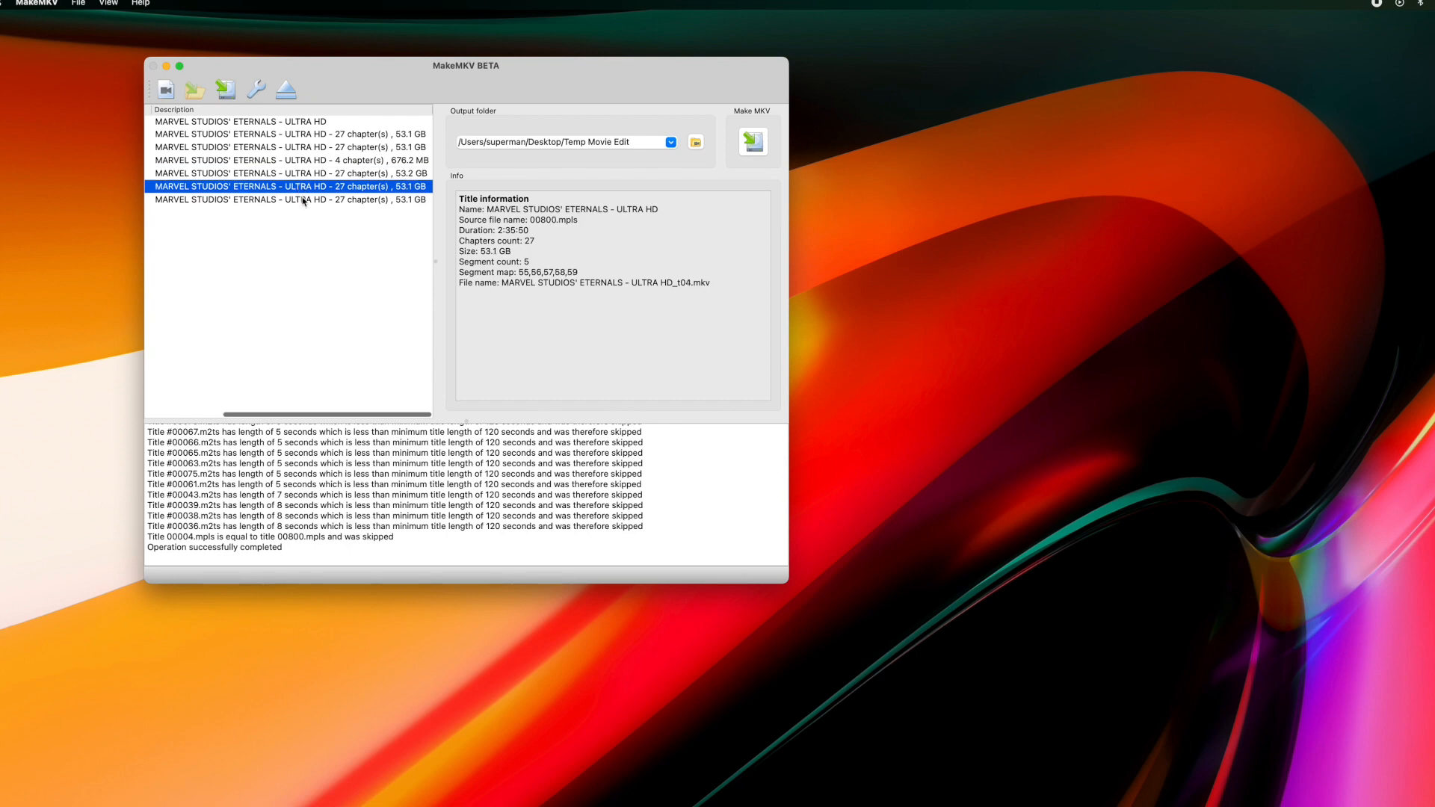
left_click(289, 199)
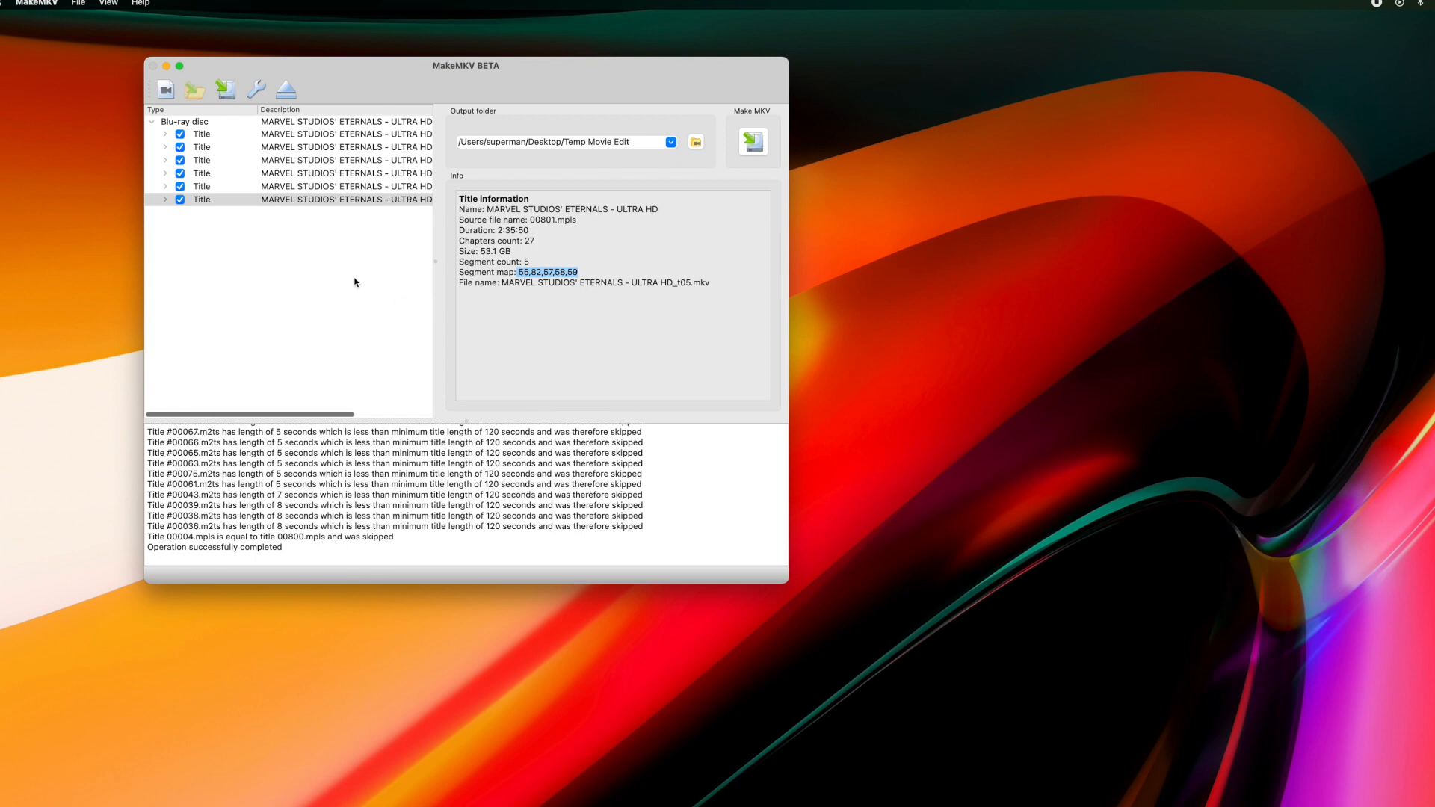
Step: Exclude two titles, include only 00804.mpls, and expand its audio and subtitle tracks
left_click(200, 186)
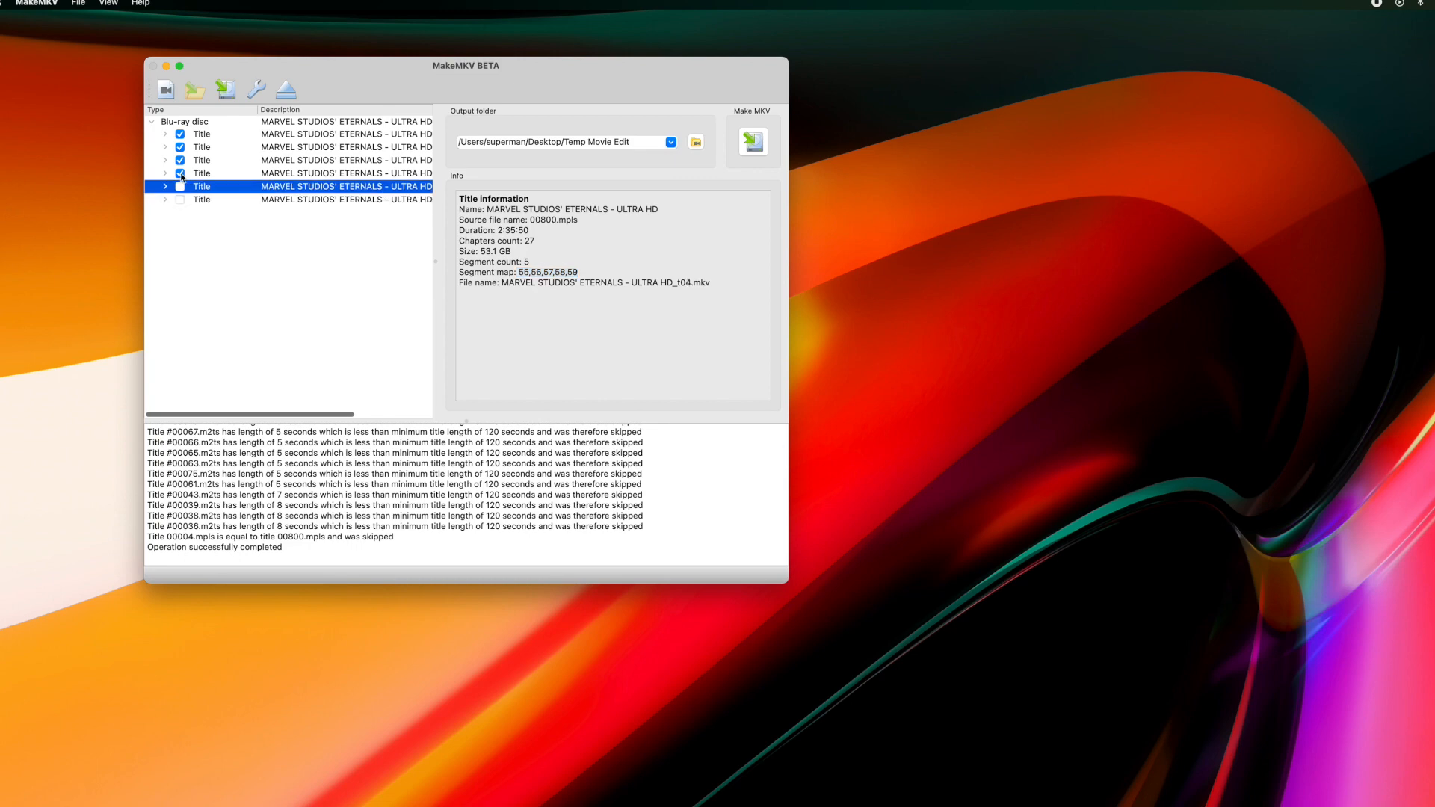
left_click(200, 173)
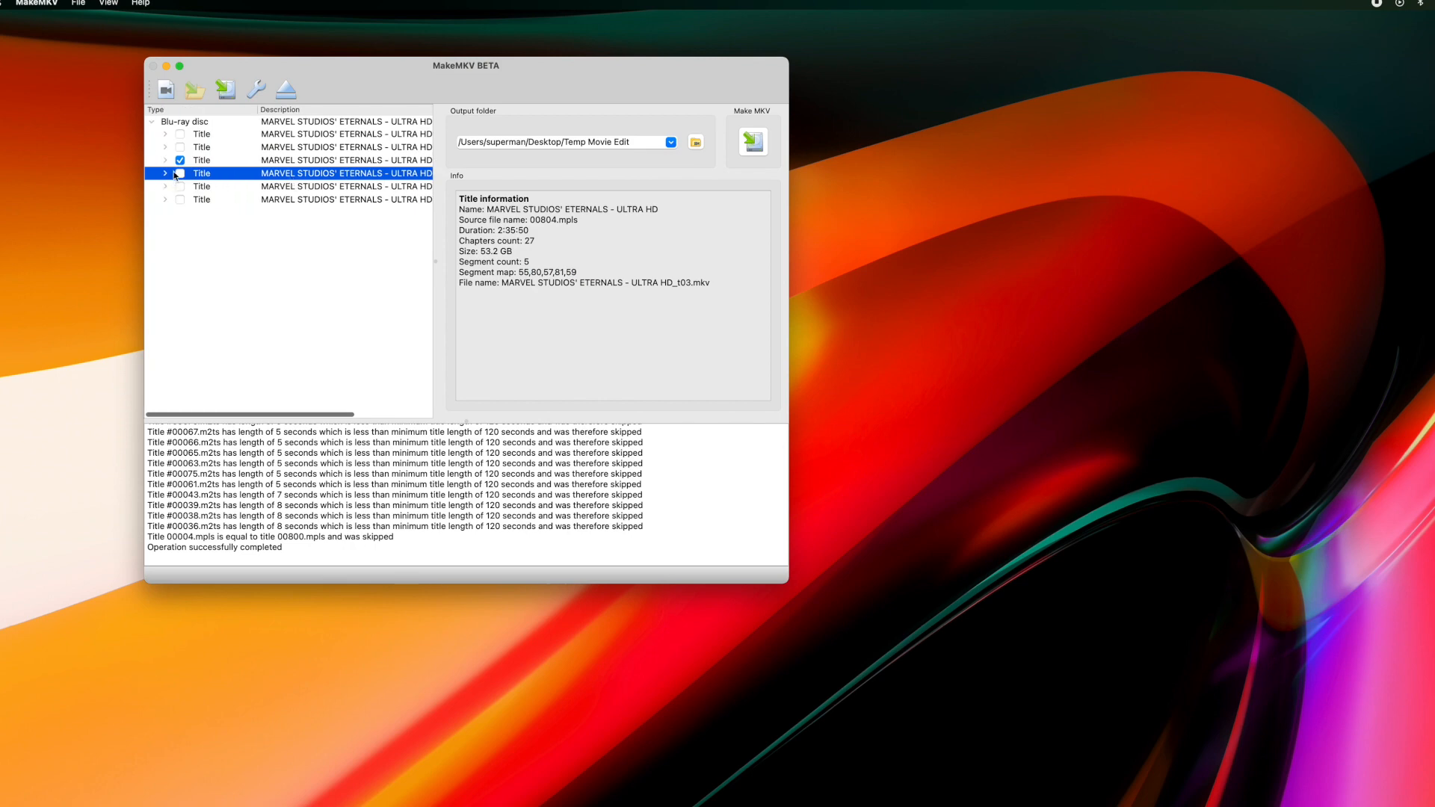
left_click(180, 173)
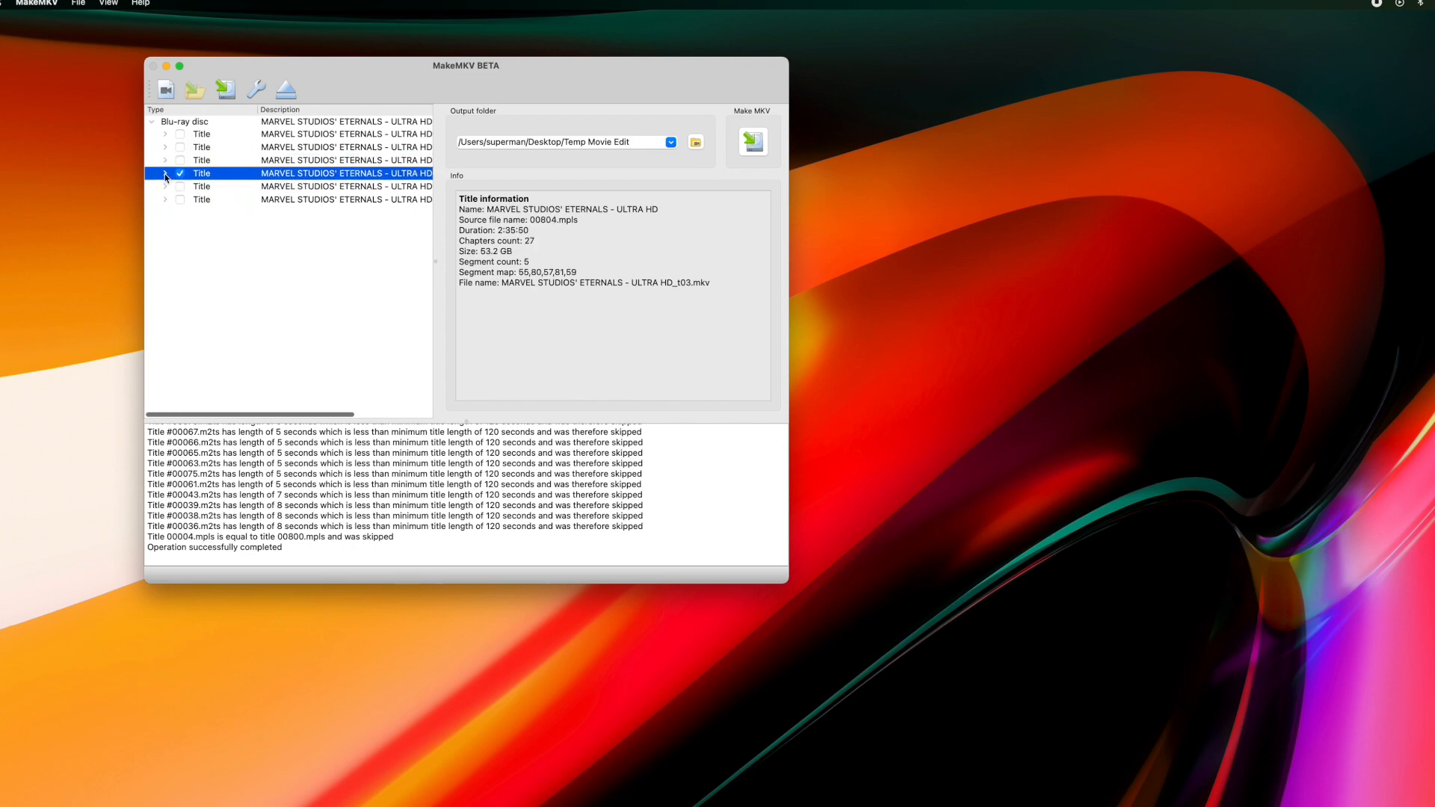
left_click(165, 172)
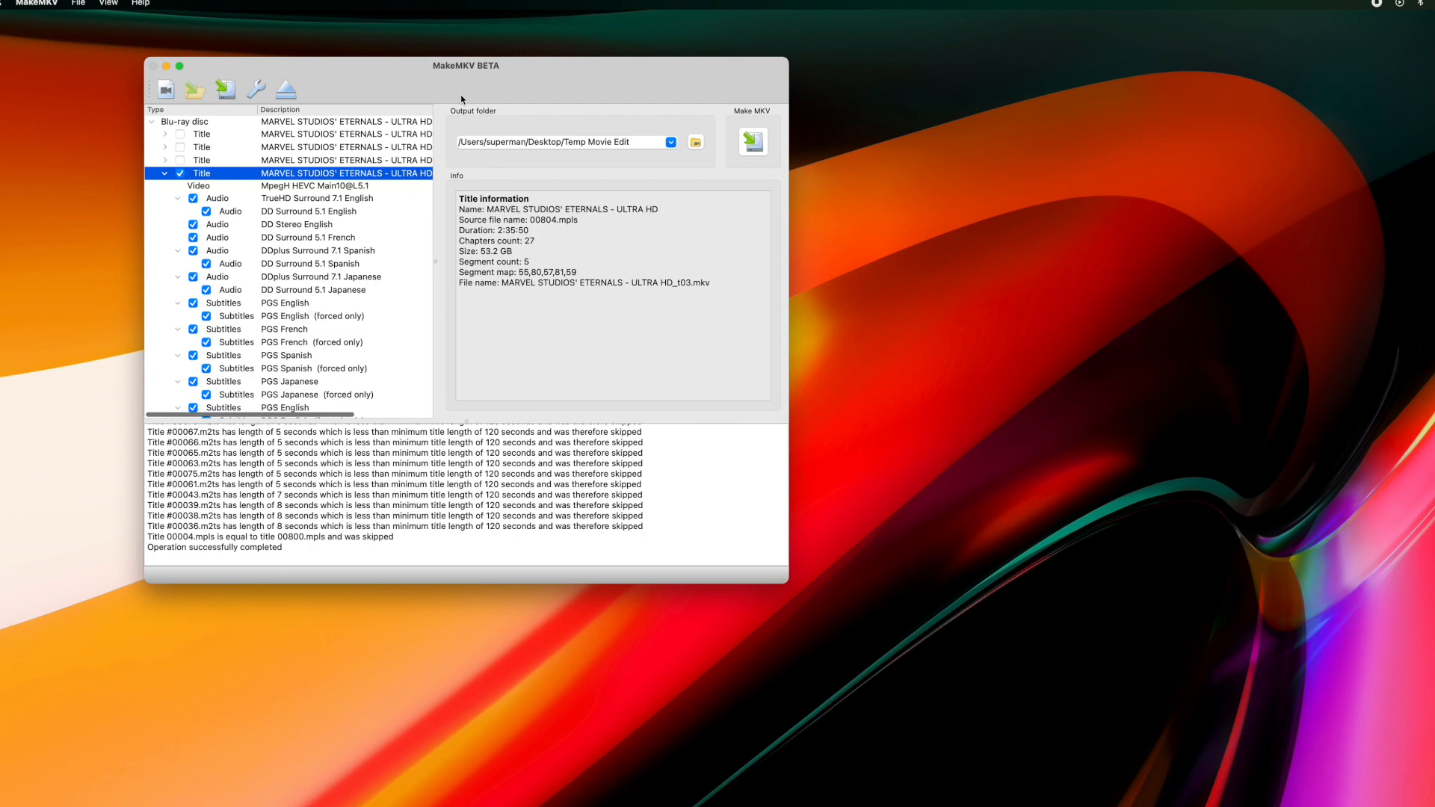
mouse_move(462, 186)
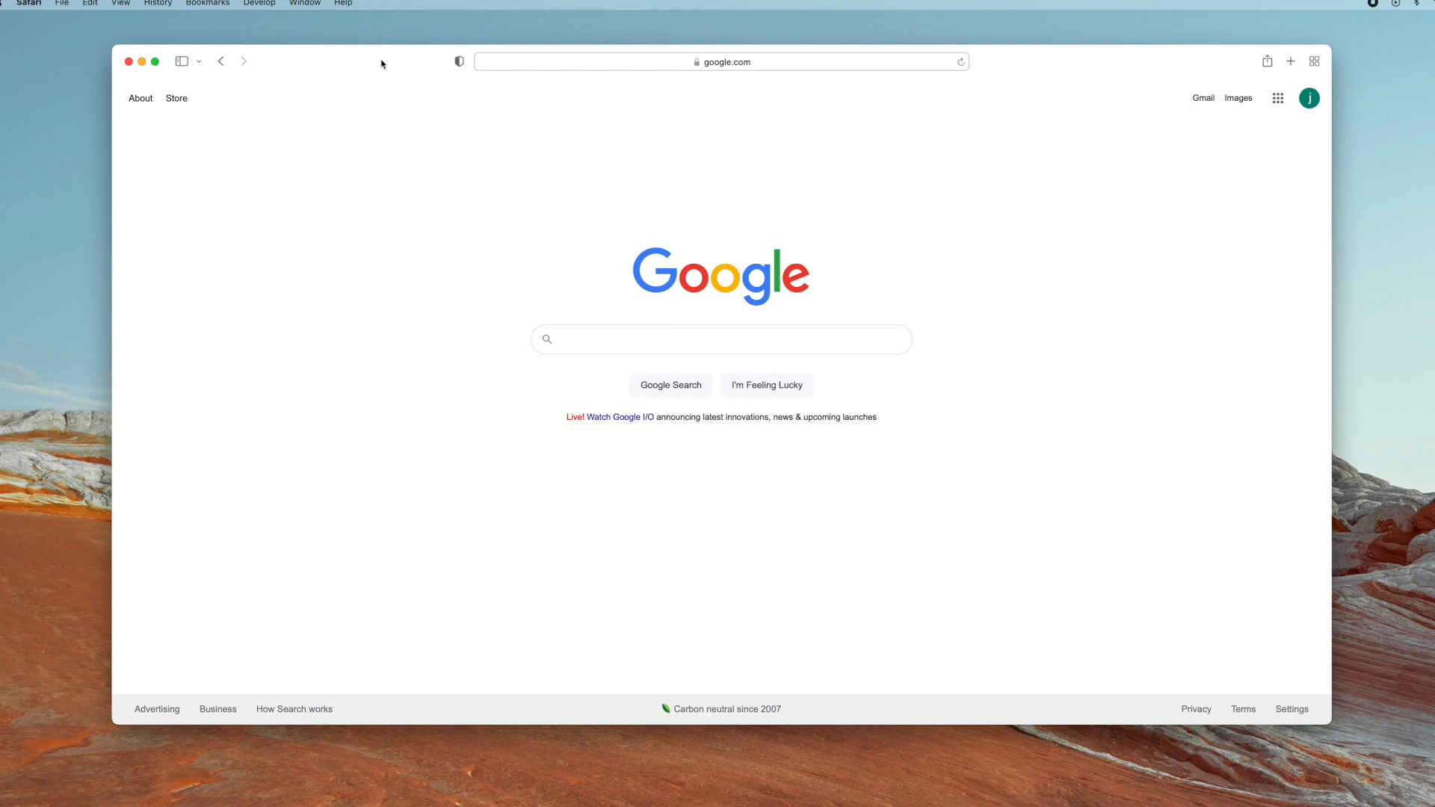
mouse_move(822, 61)
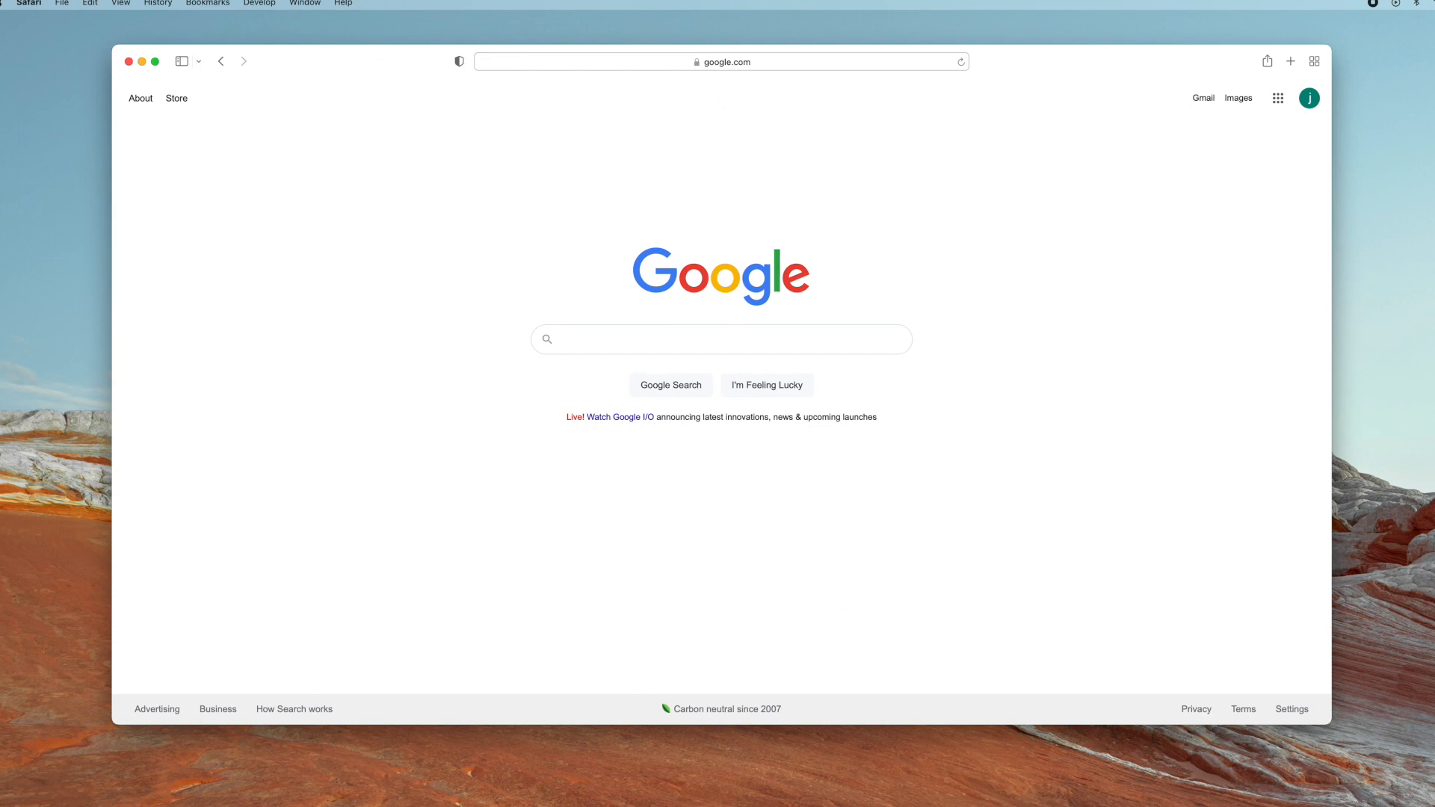
mouse_move(570, 427)
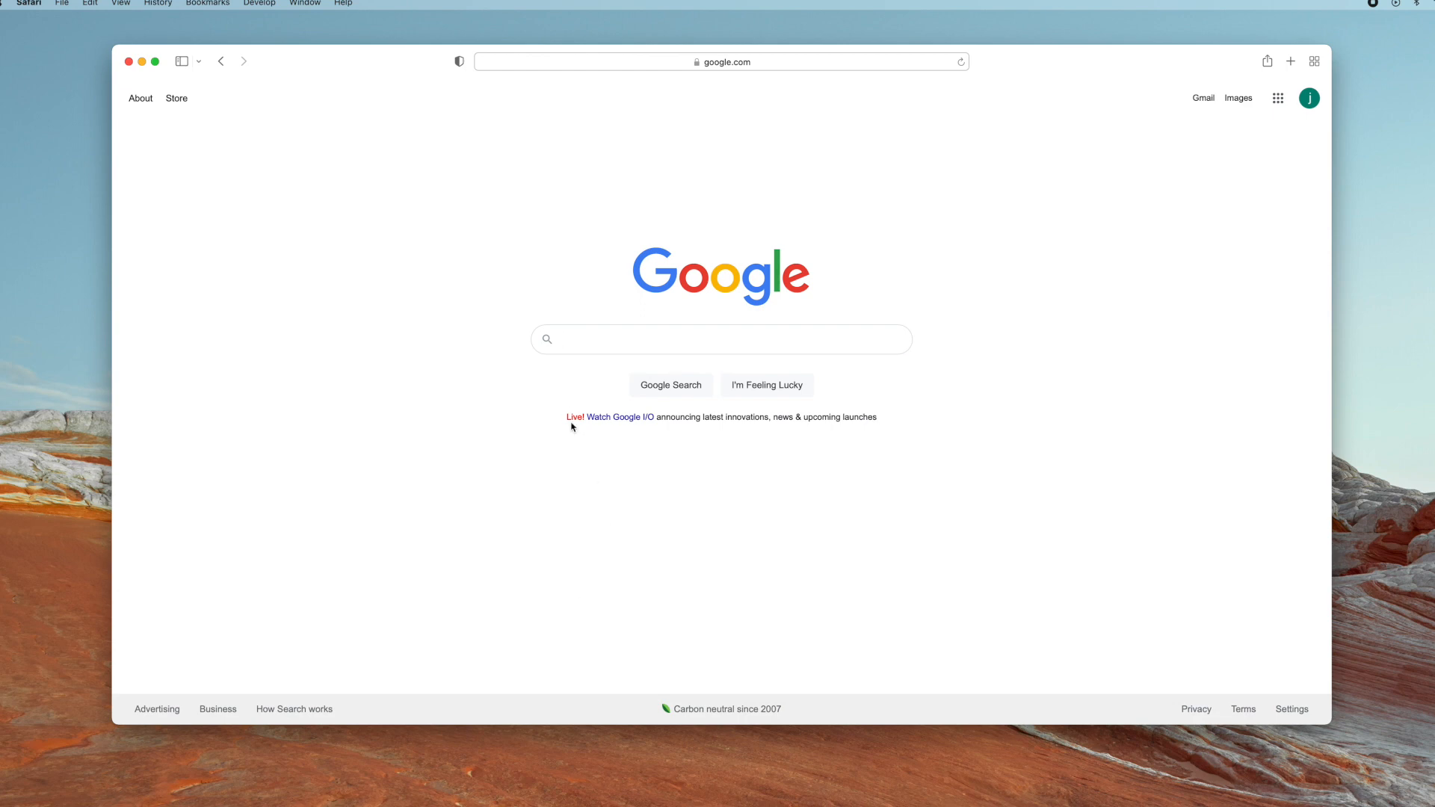
mouse_move(580, 405)
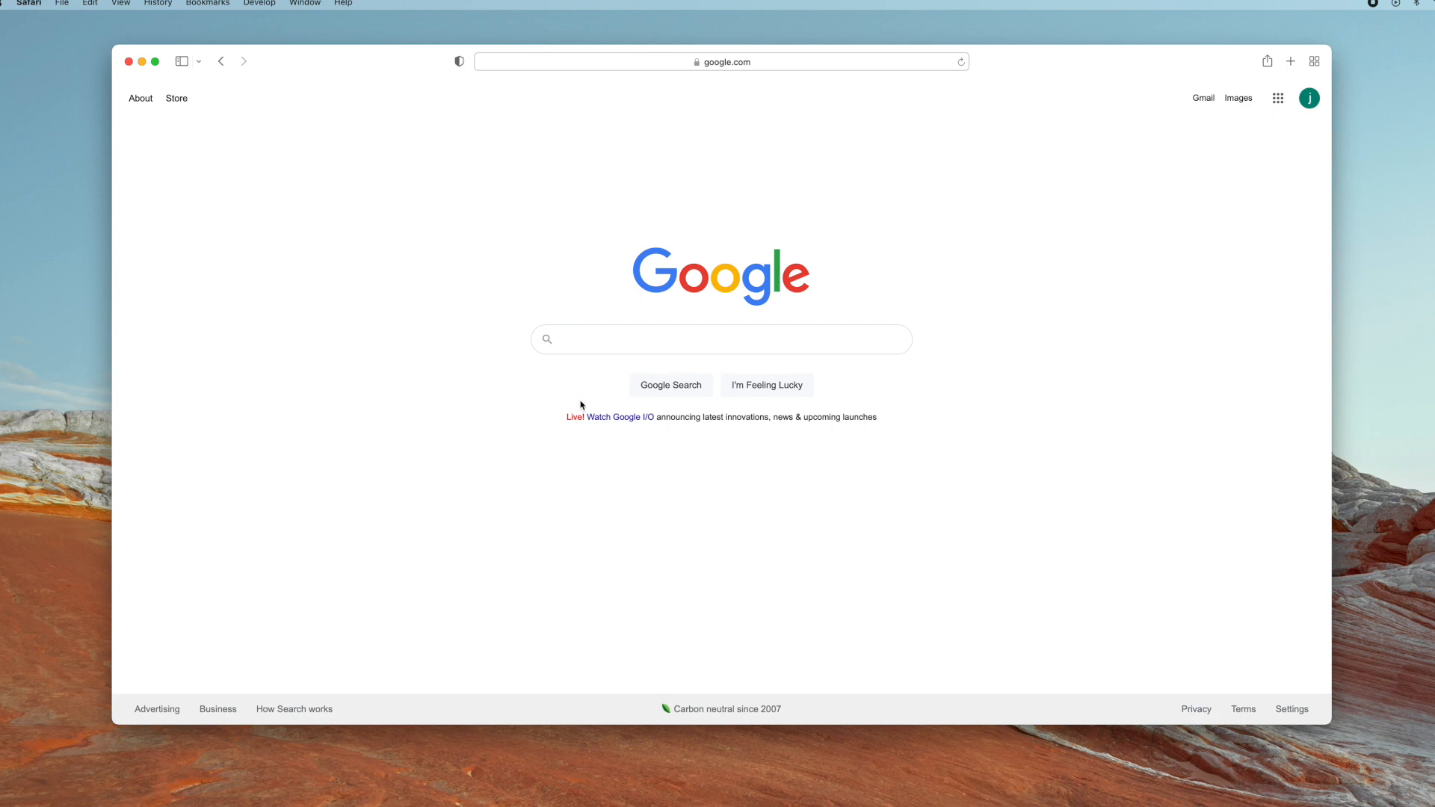
Step: Search Google for 'eternal 4k Make MKV'
type("eternal 4k Make MKV")
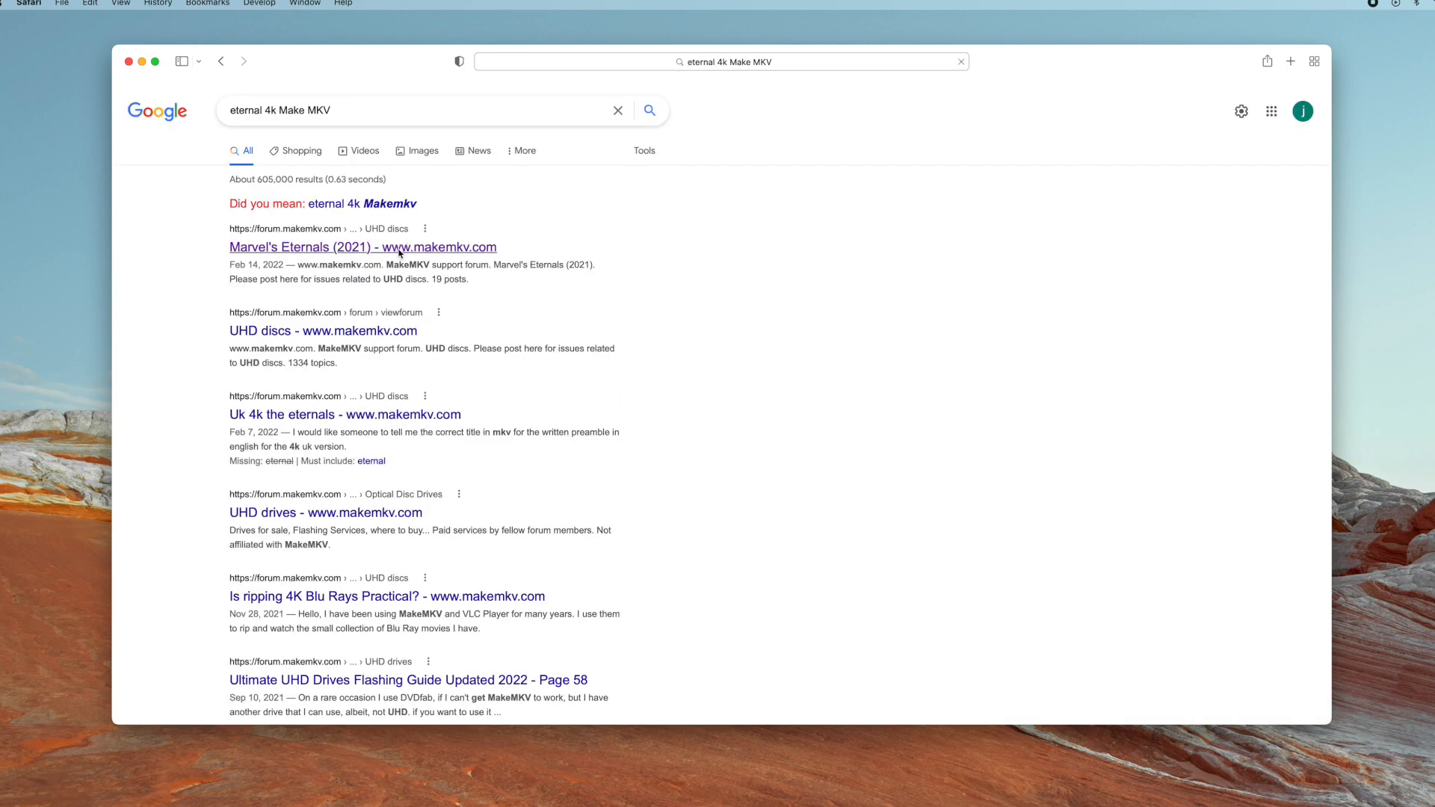
Step: Open the Marvel's Eternals (2021) forum thread and highlight 00800.mpls and its segment map
left_click(363, 248)
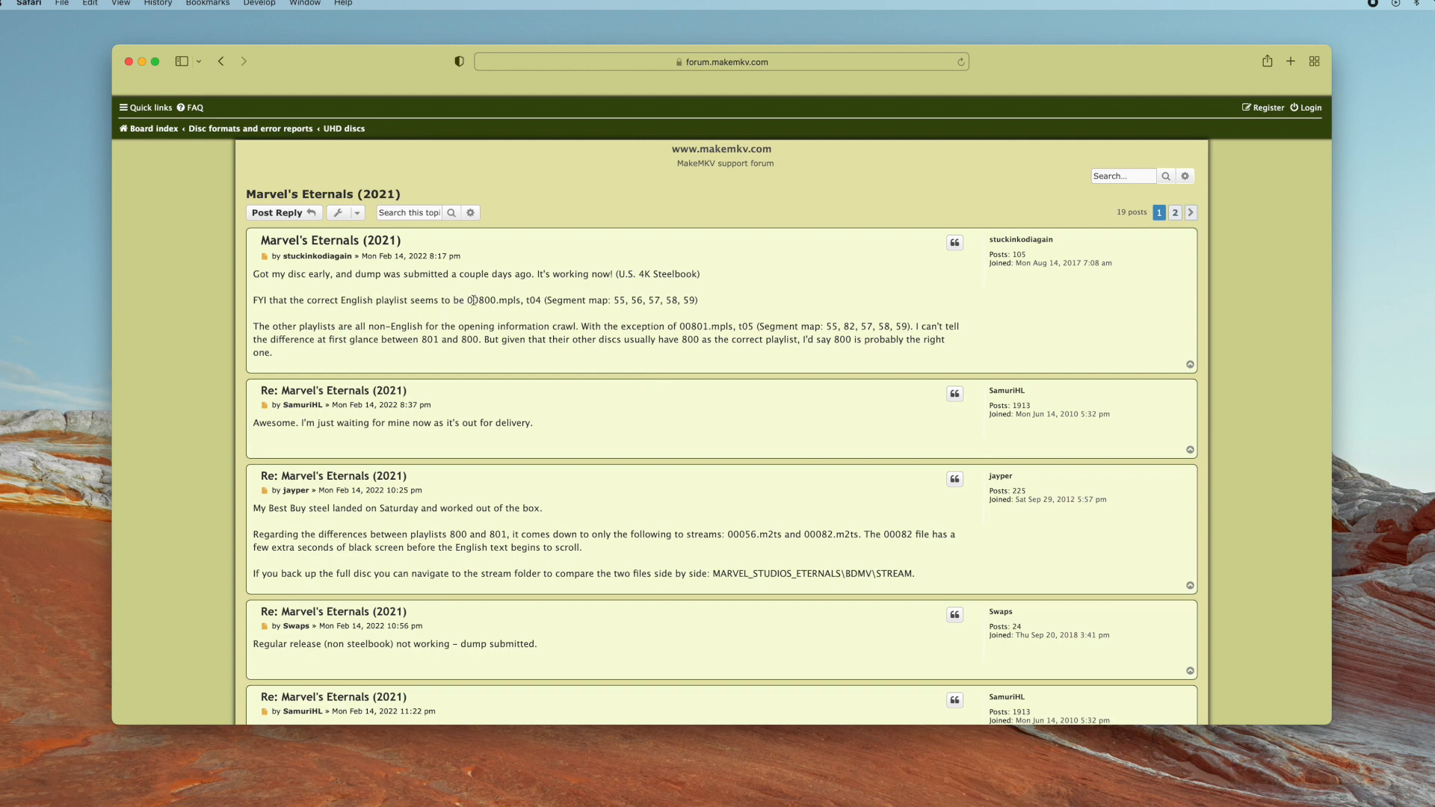
double_click(491, 300)
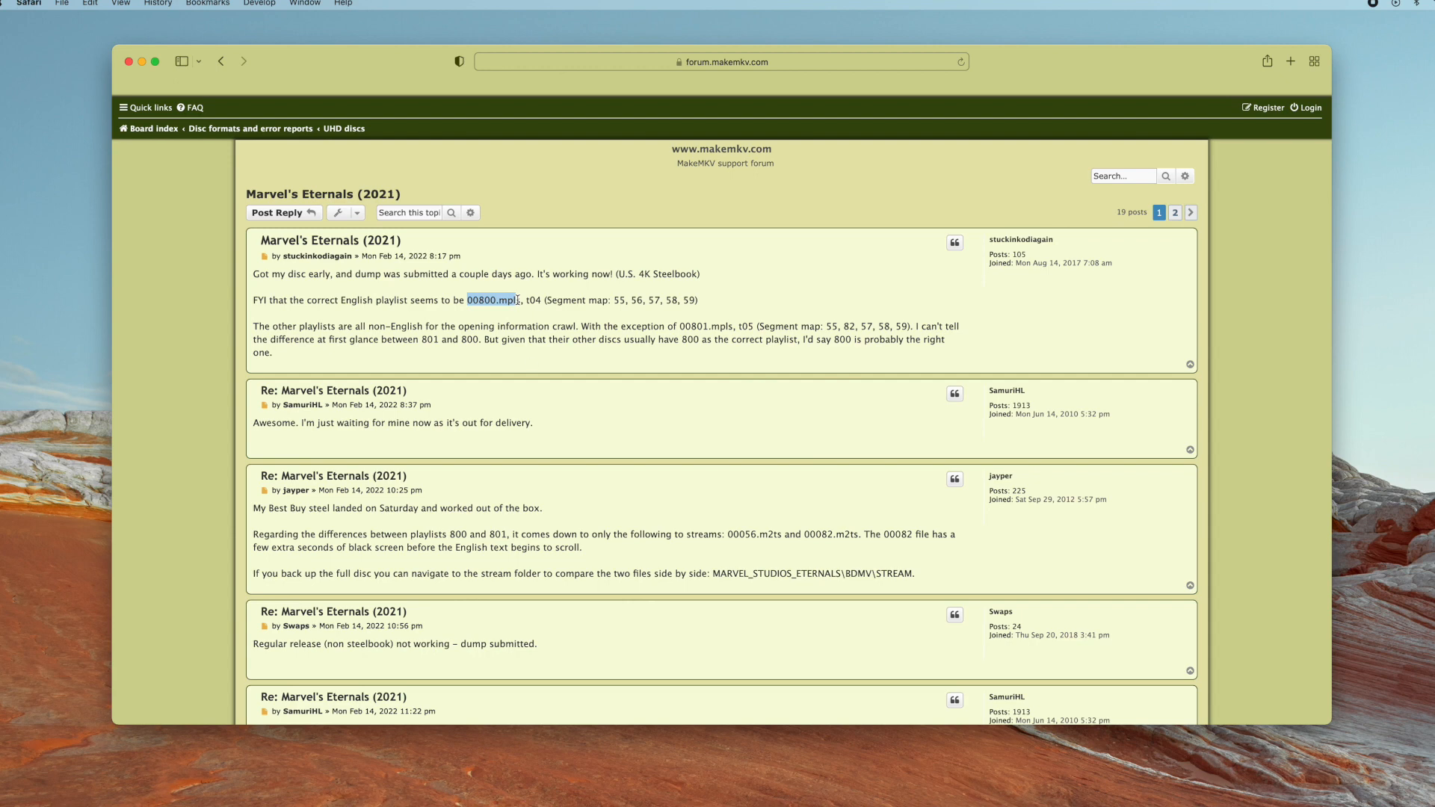
left_click_drag(549, 299, 677, 299)
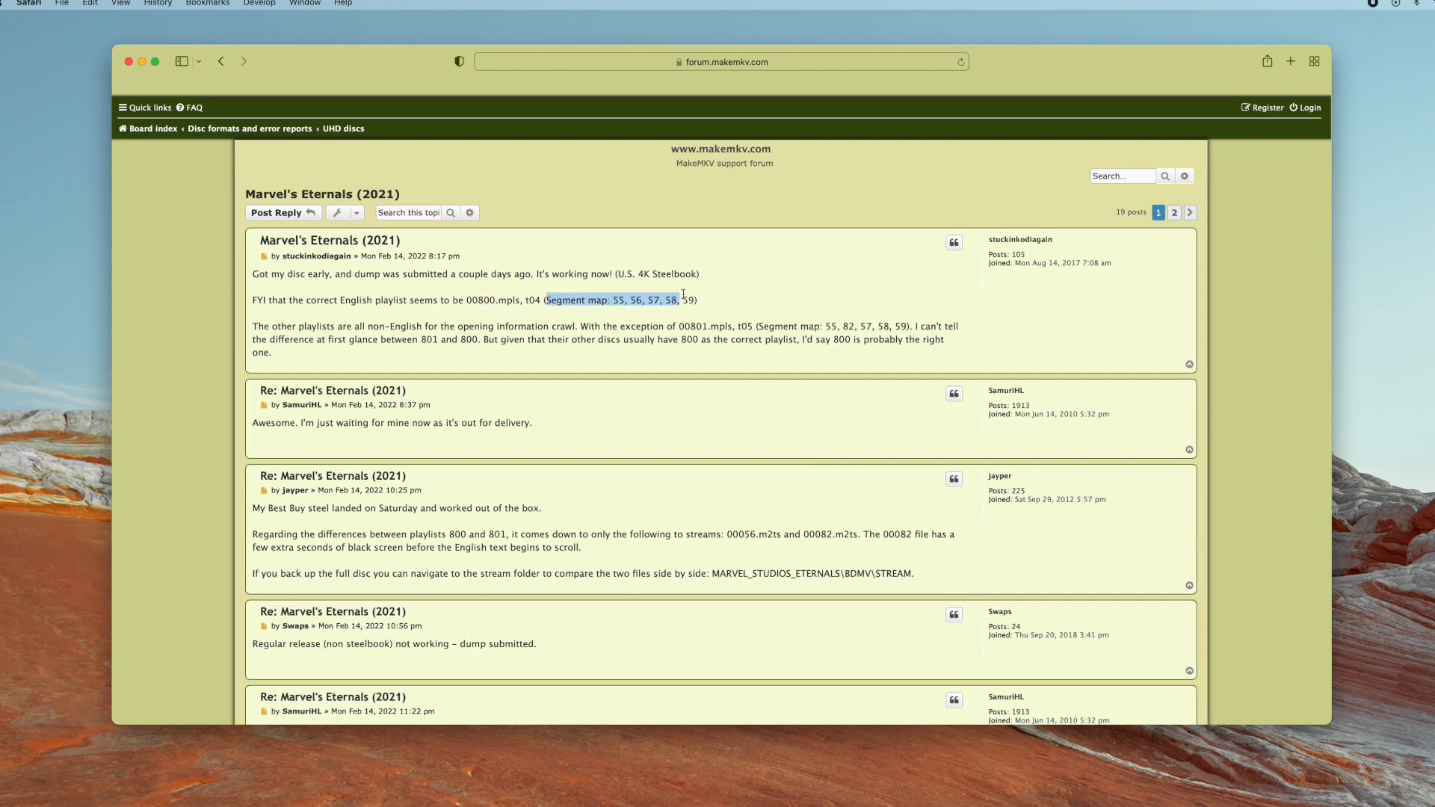
left_click(710, 355)
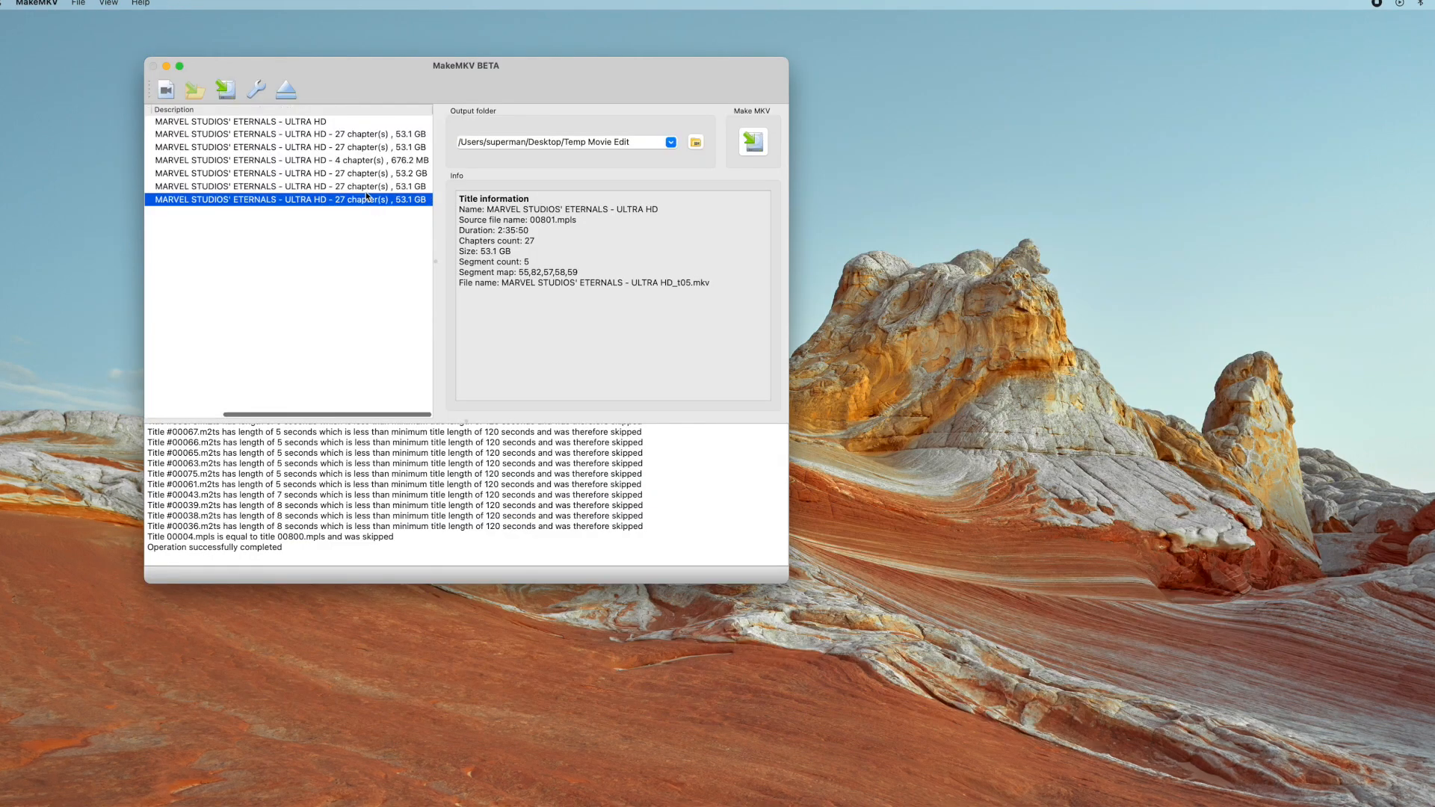
Step: Tick the 00800.mpls title, review its tracks, then collapse it
left_click(293, 186)
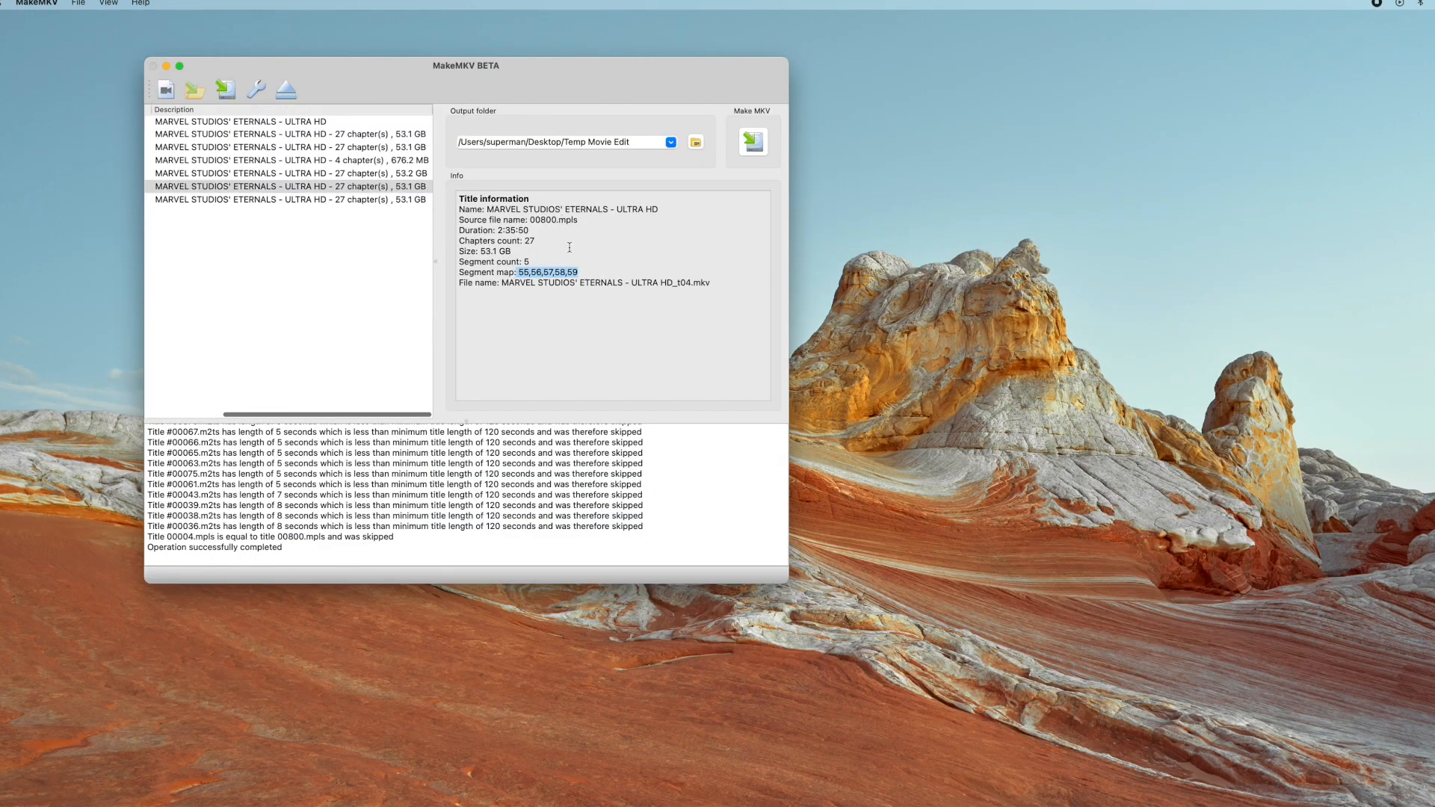
left_click(165, 187)
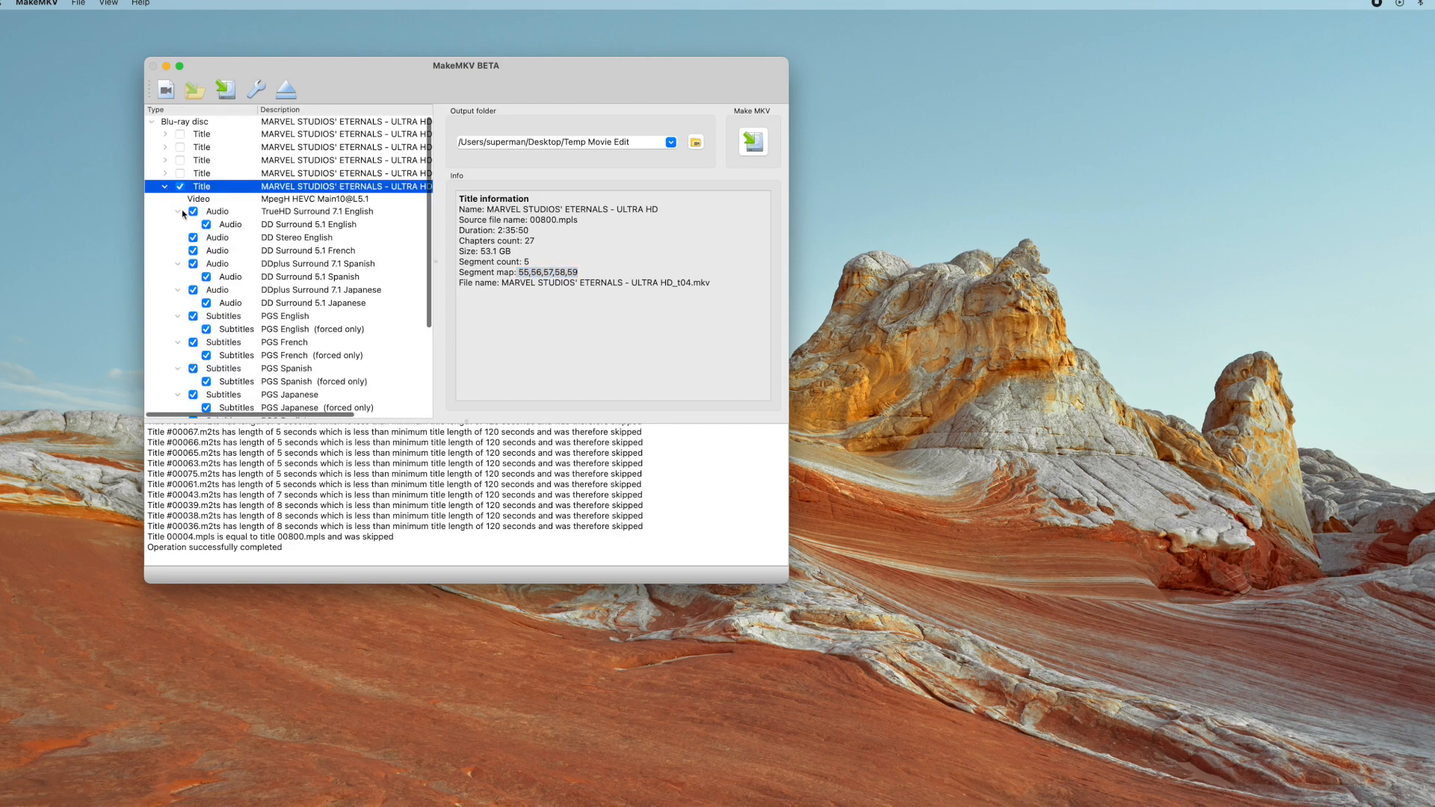
scroll("down", 3)
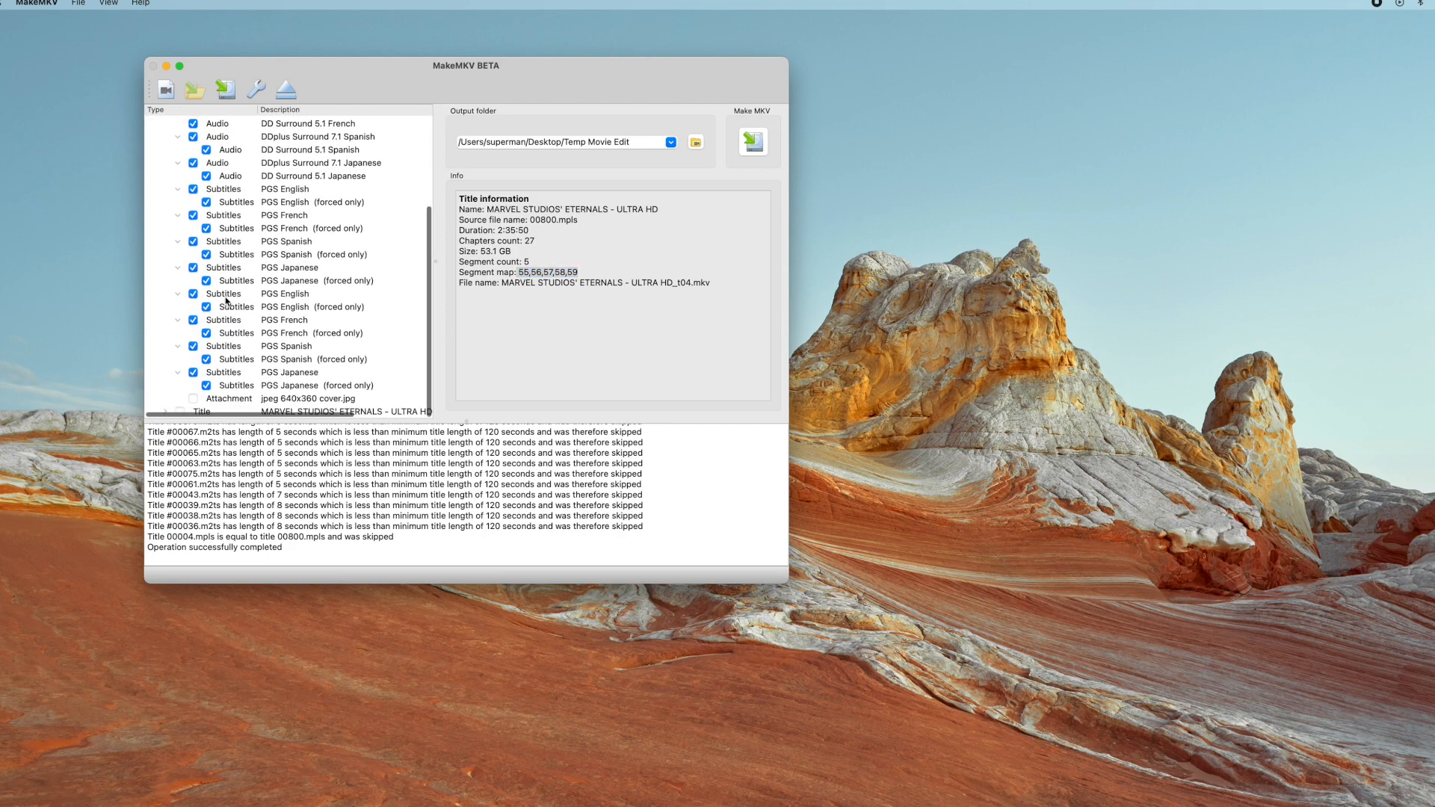
left_click(166, 187)
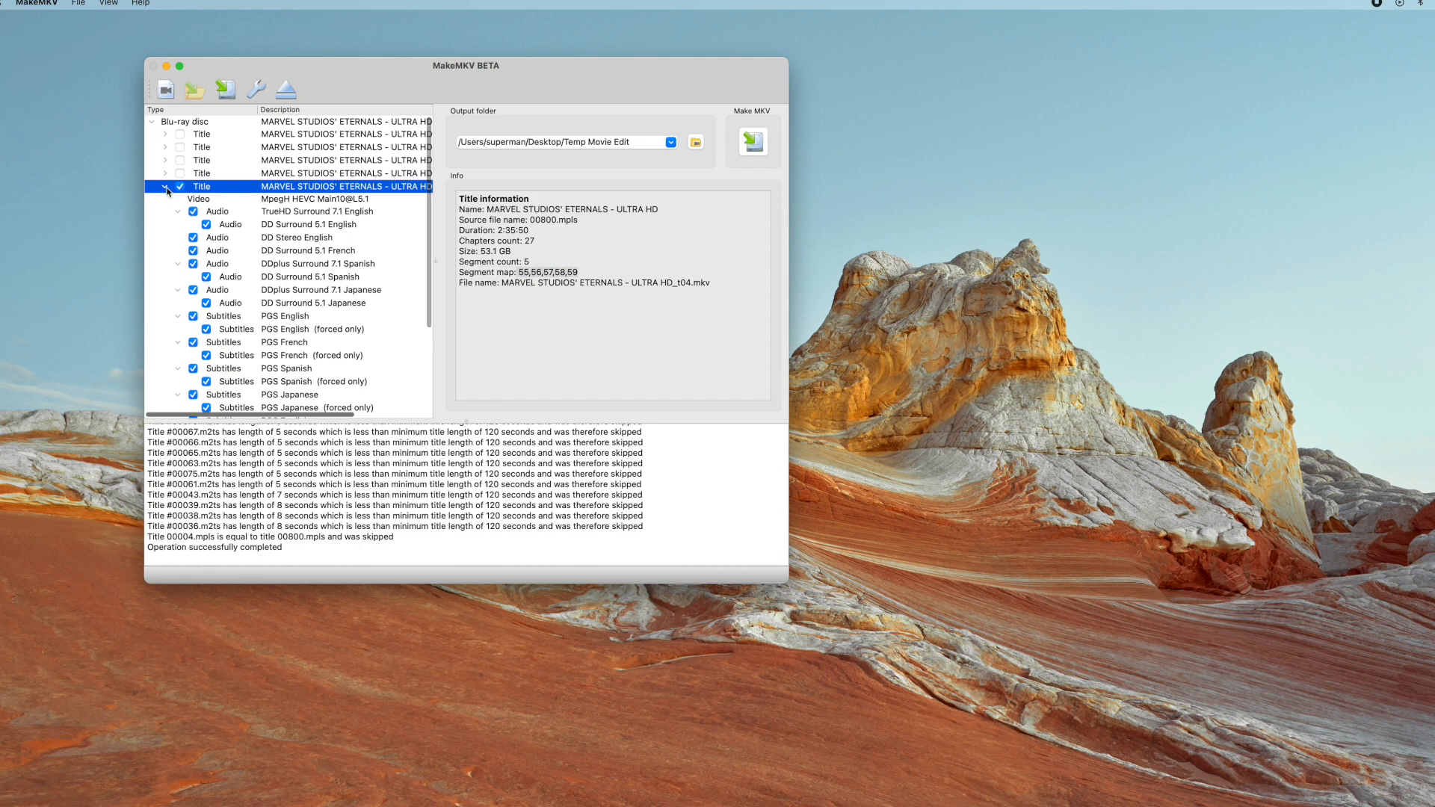
left_click(165, 187)
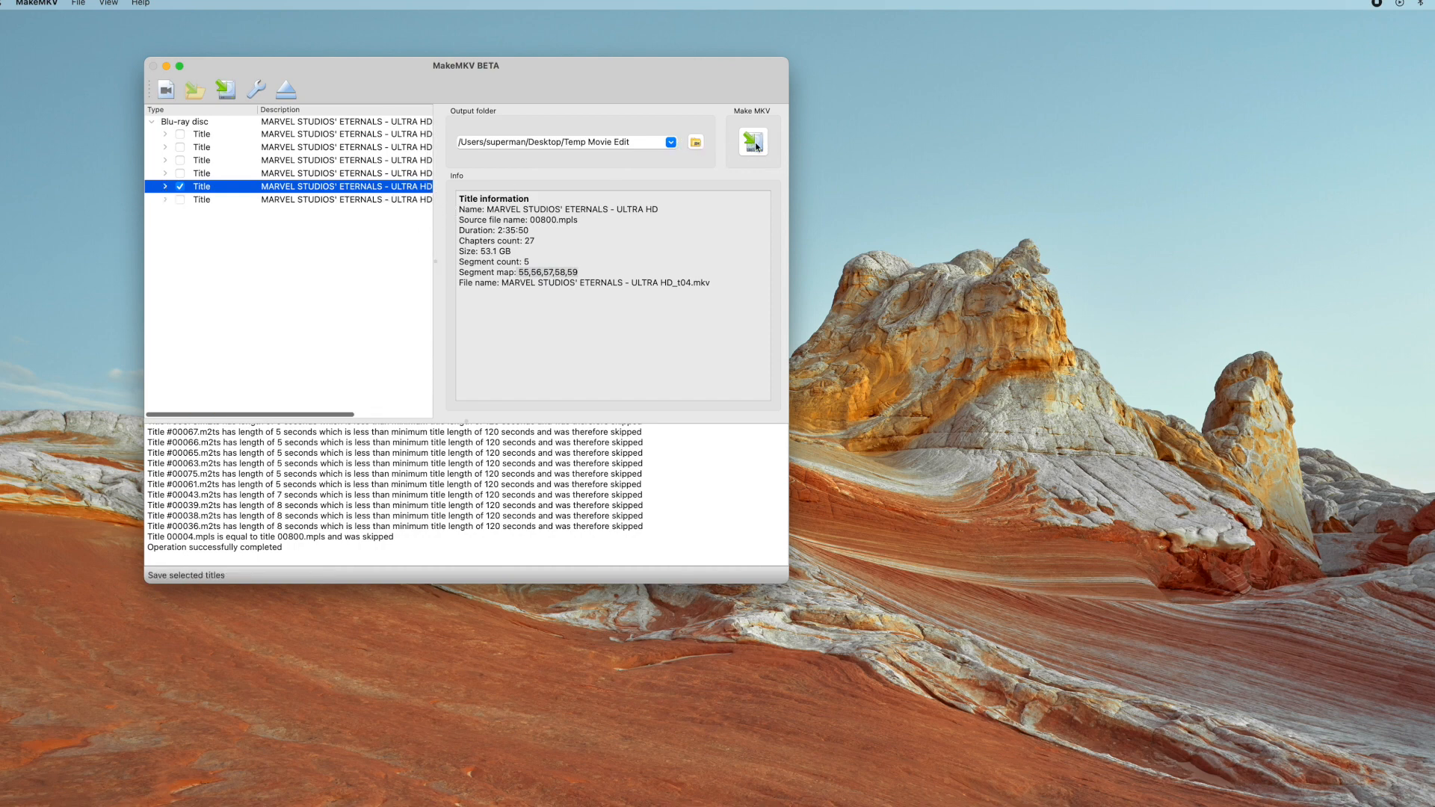
mouse_move(753, 141)
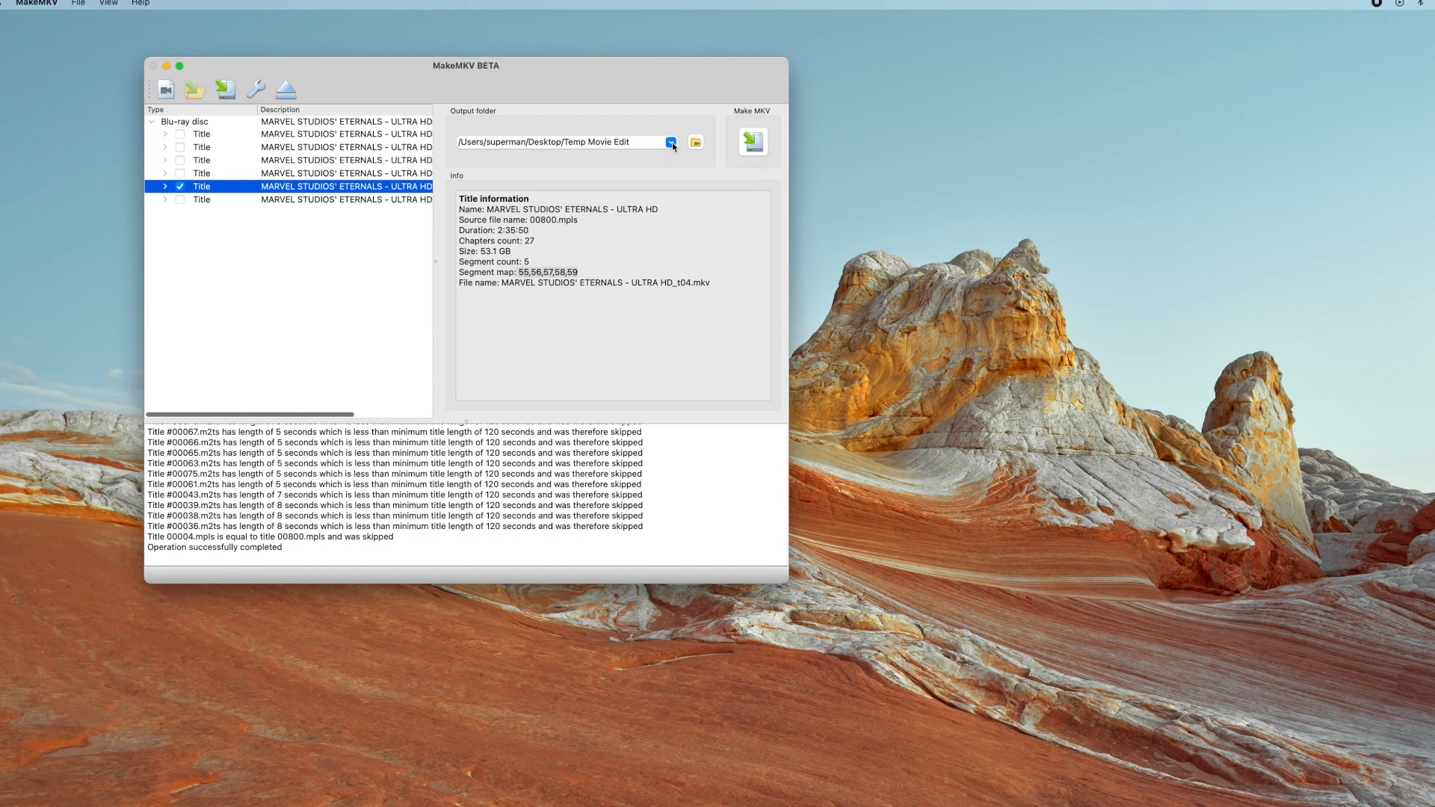
mouse_move(752, 142)
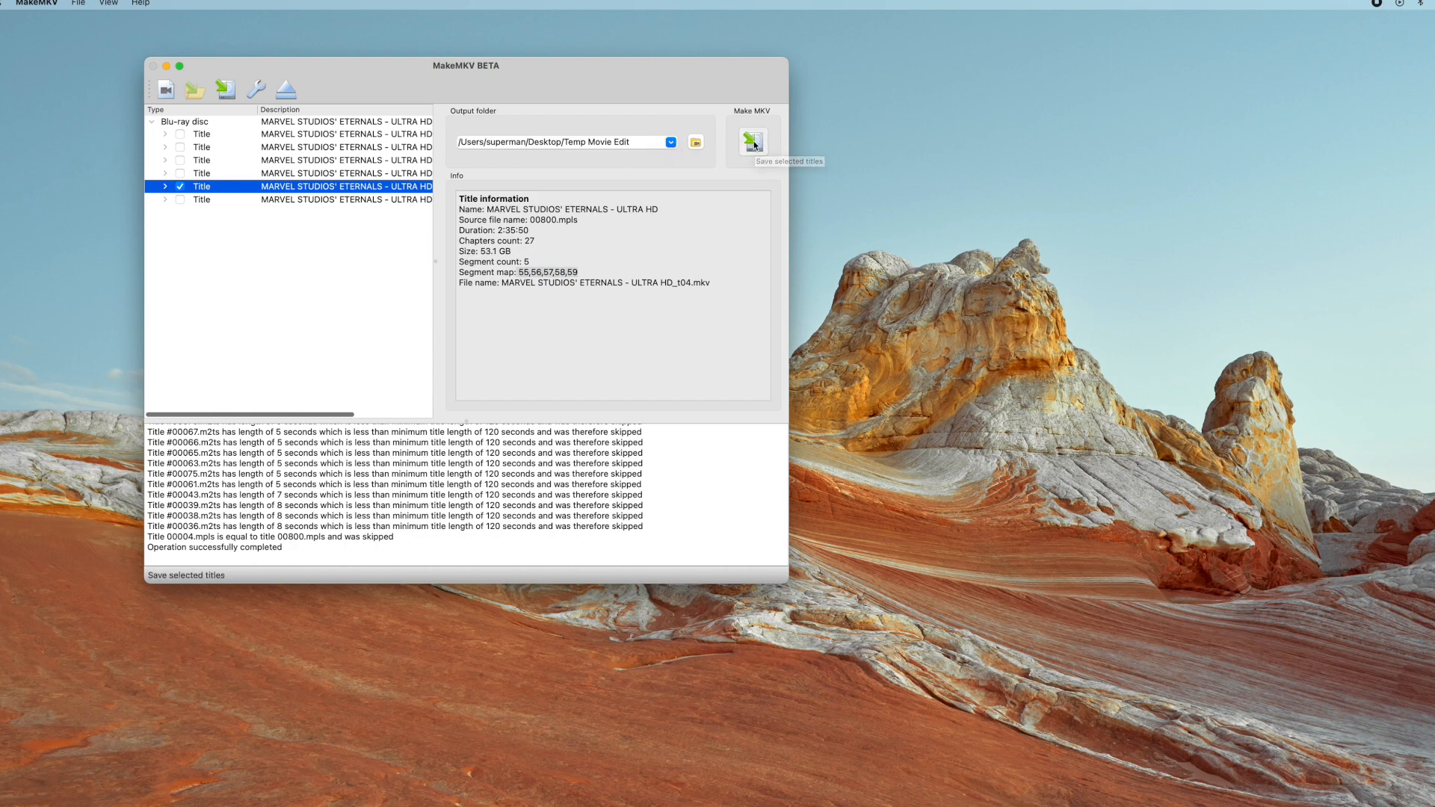
Step: Rip the 00800 title with Make MKV until 'Copy complete. 1 titles saved.' appears
left_click(751, 139)
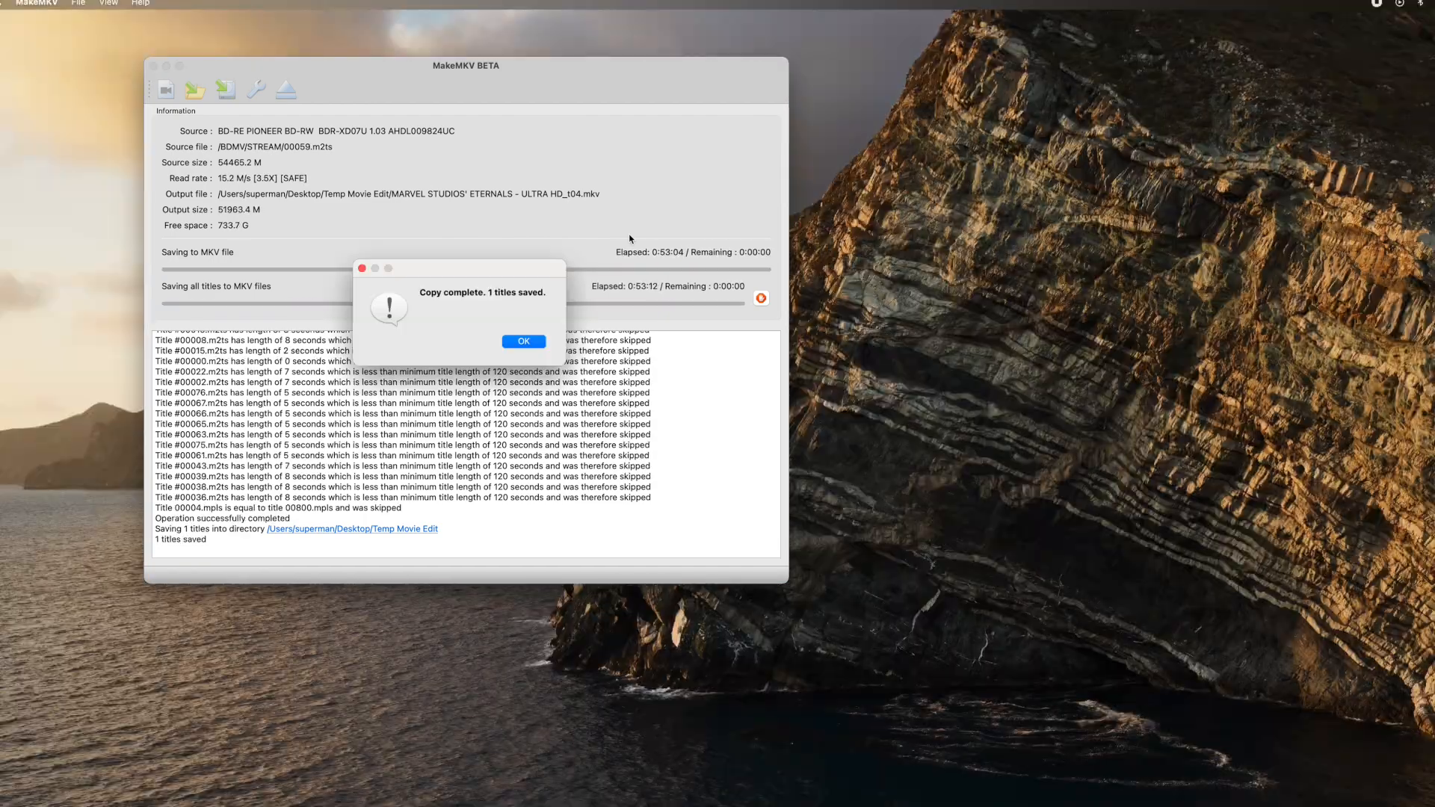
Step: Dismiss the copy notice and Quick Look the 54.49 GB Eternals MKV on the desktop
left_click(522, 341)
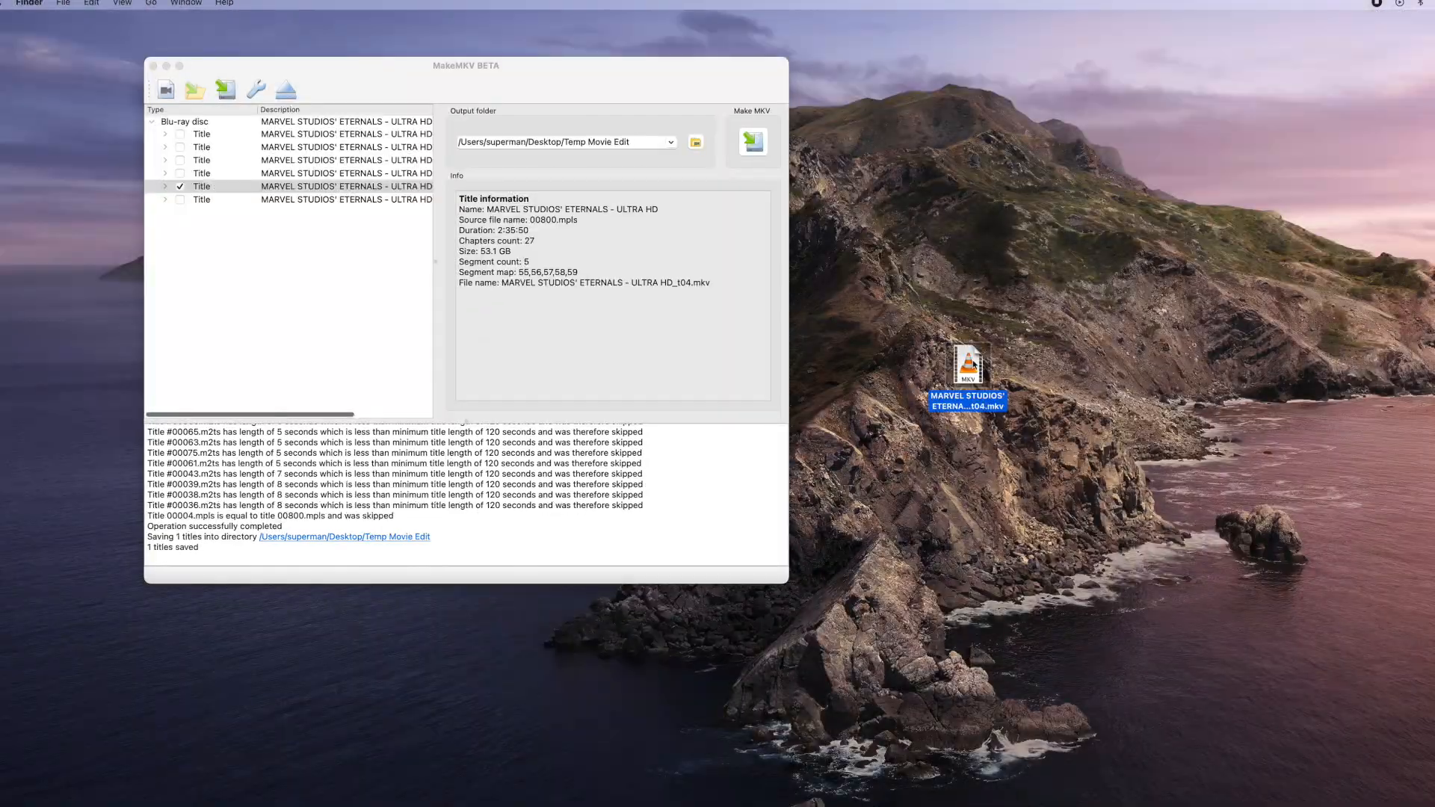
right_click(967, 366)
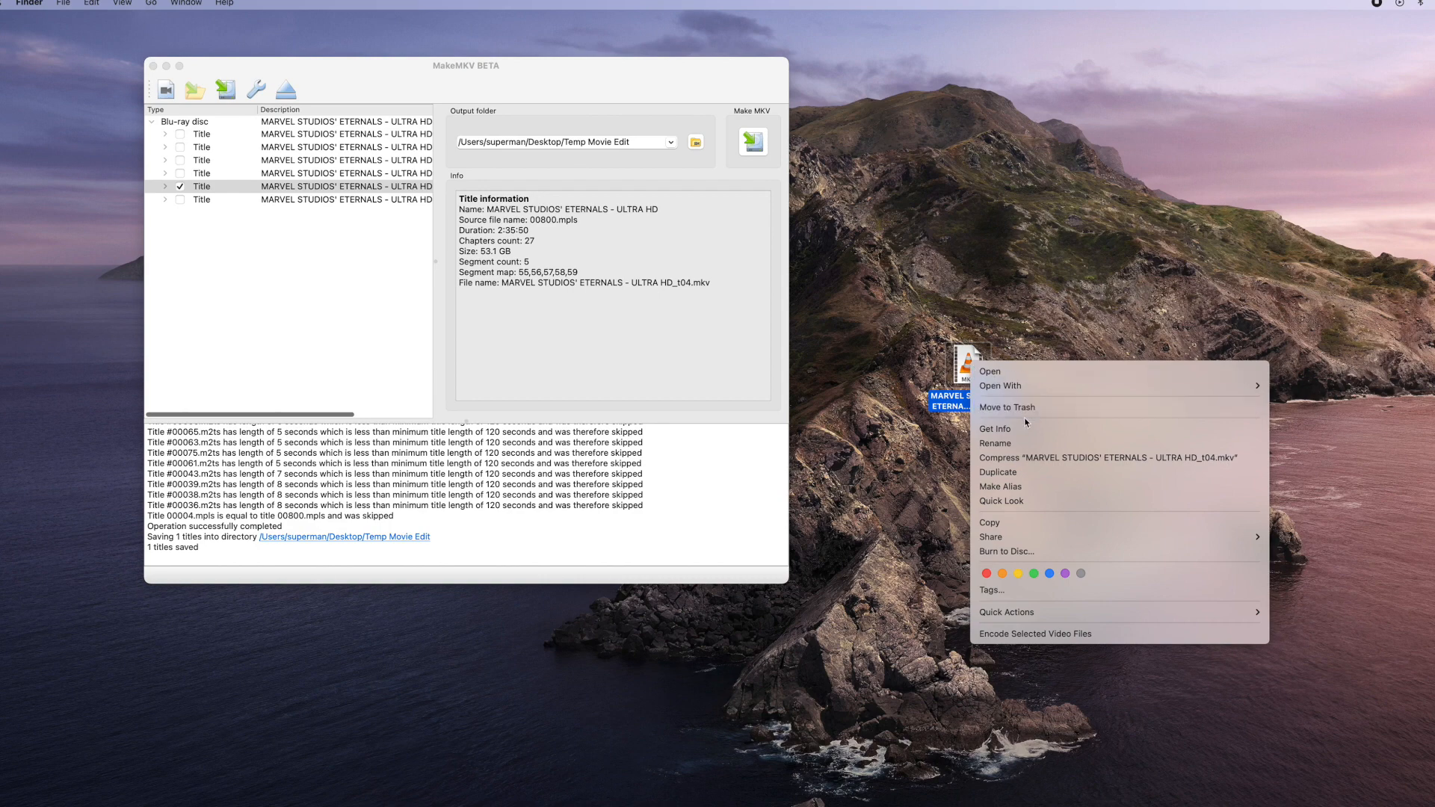
mouse_move(1001, 500)
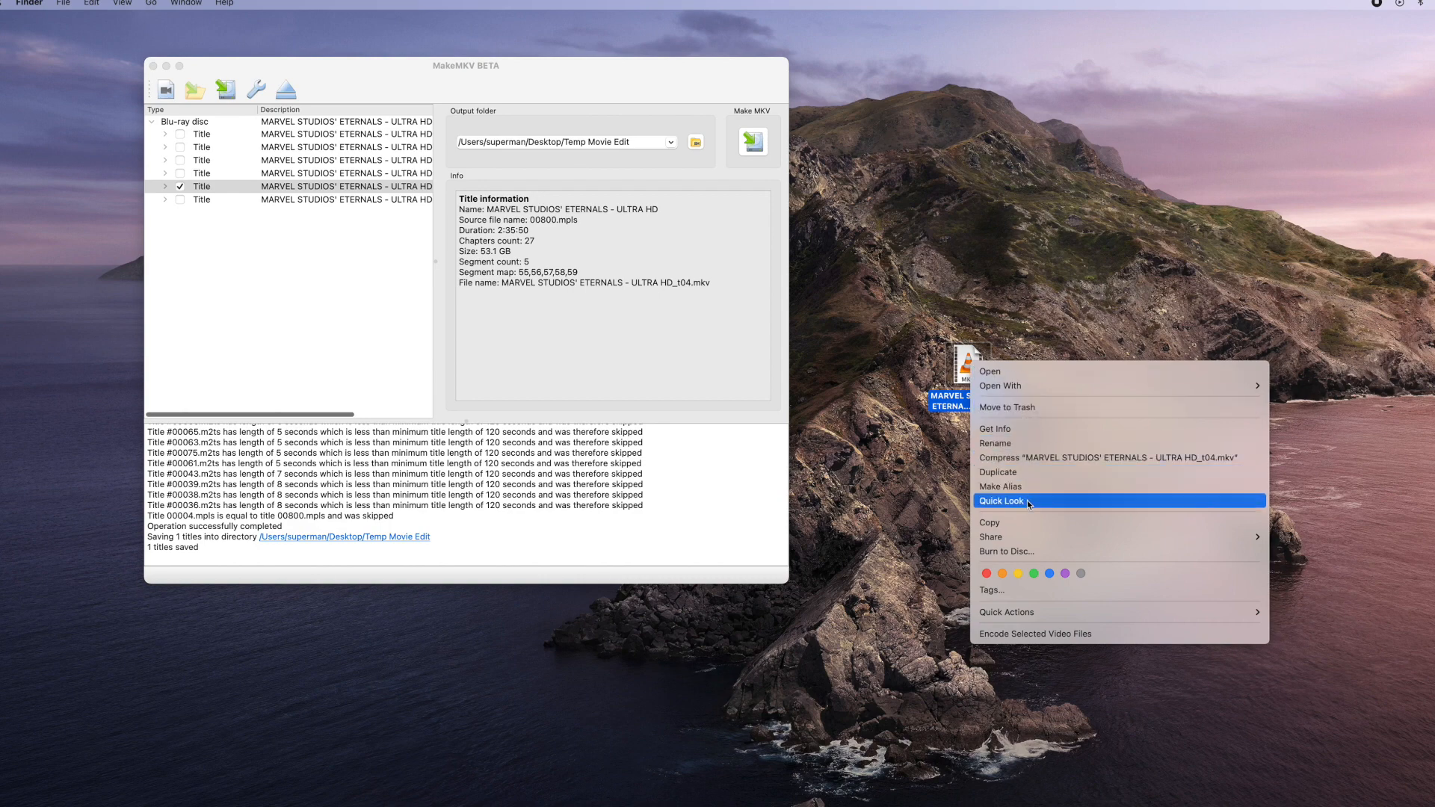
left_click(999, 501)
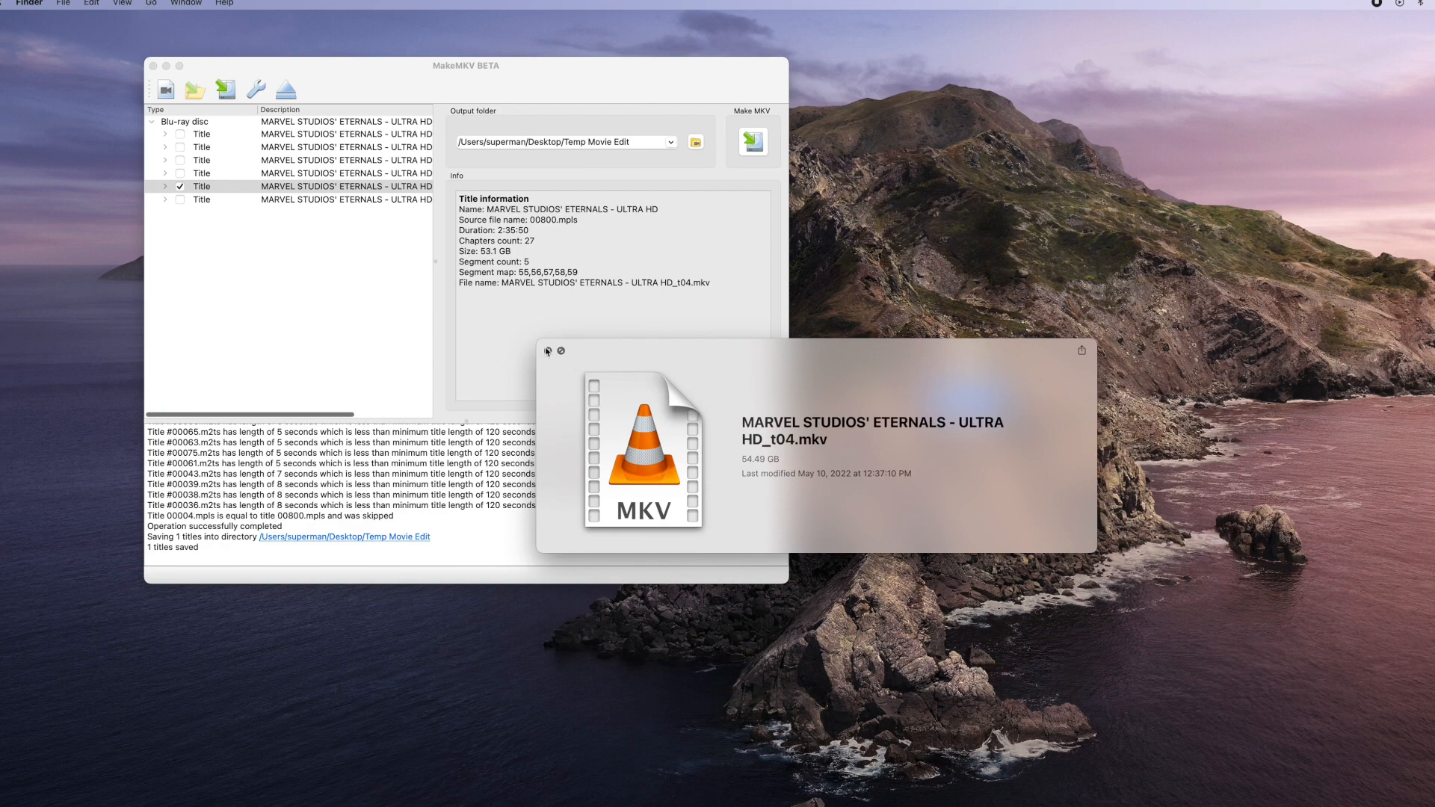
left_click(561, 350)
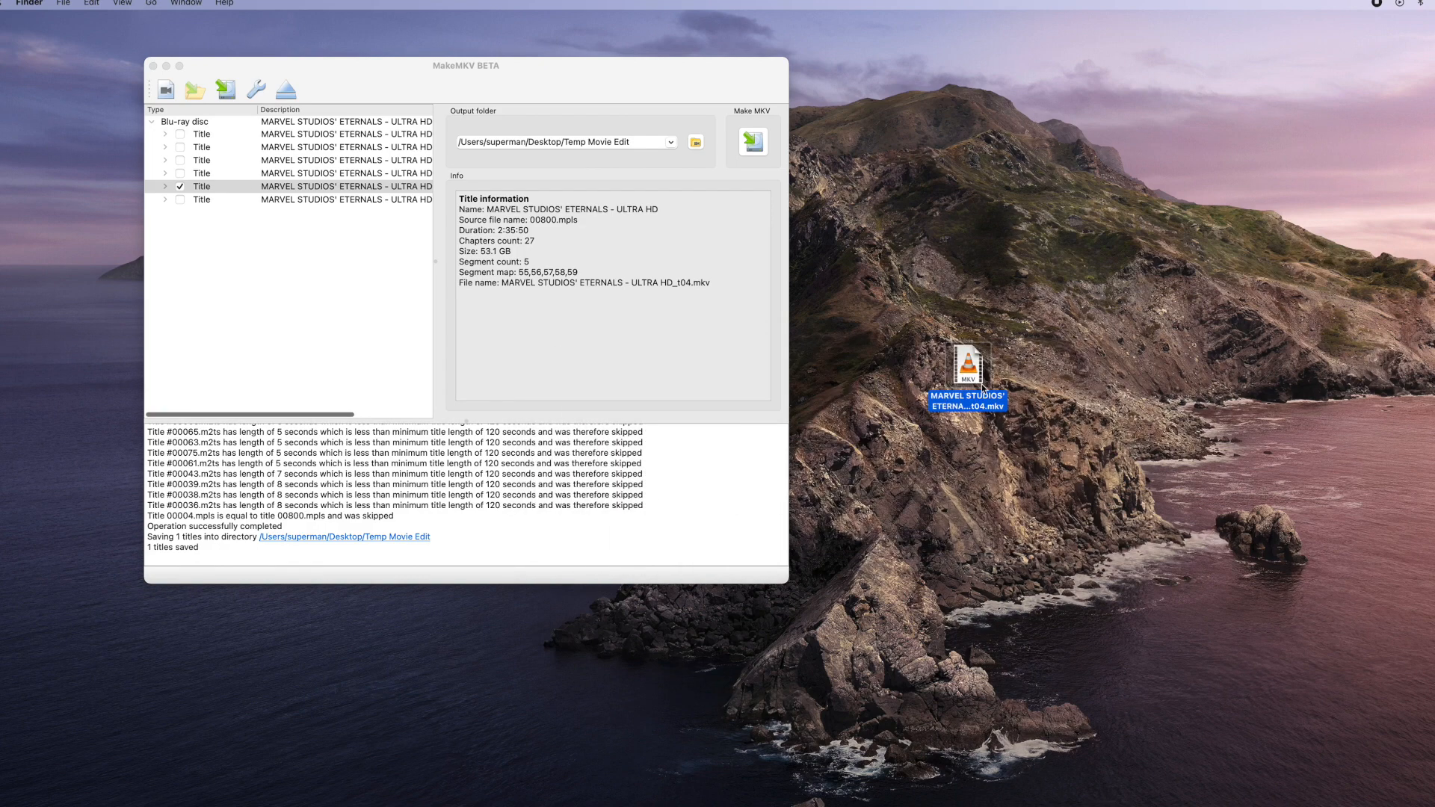
right_click(965, 380)
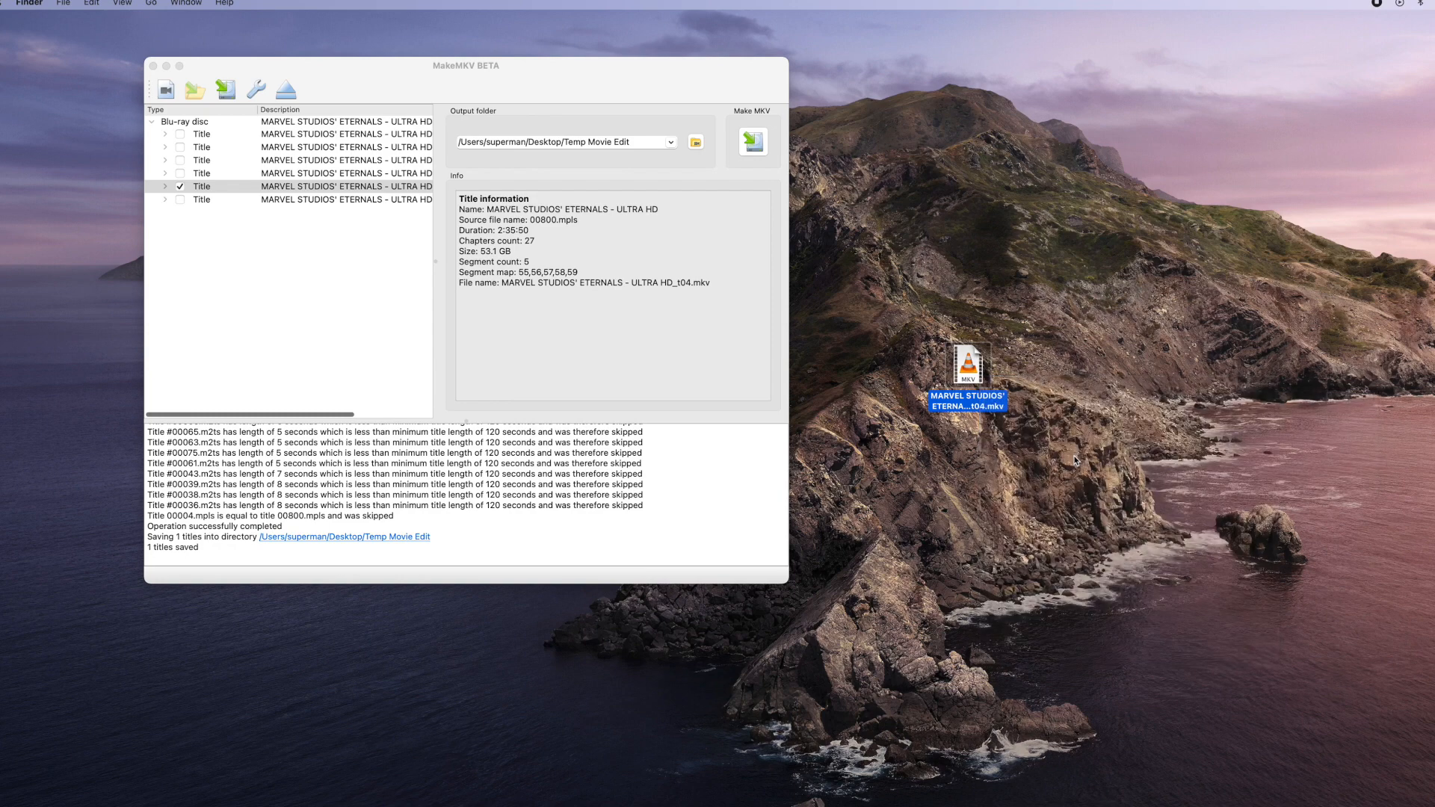
Step: Play the Eternals MKV in VLC, jumping to about 1:48, then the end credits near 2:23
double_click(966, 364)
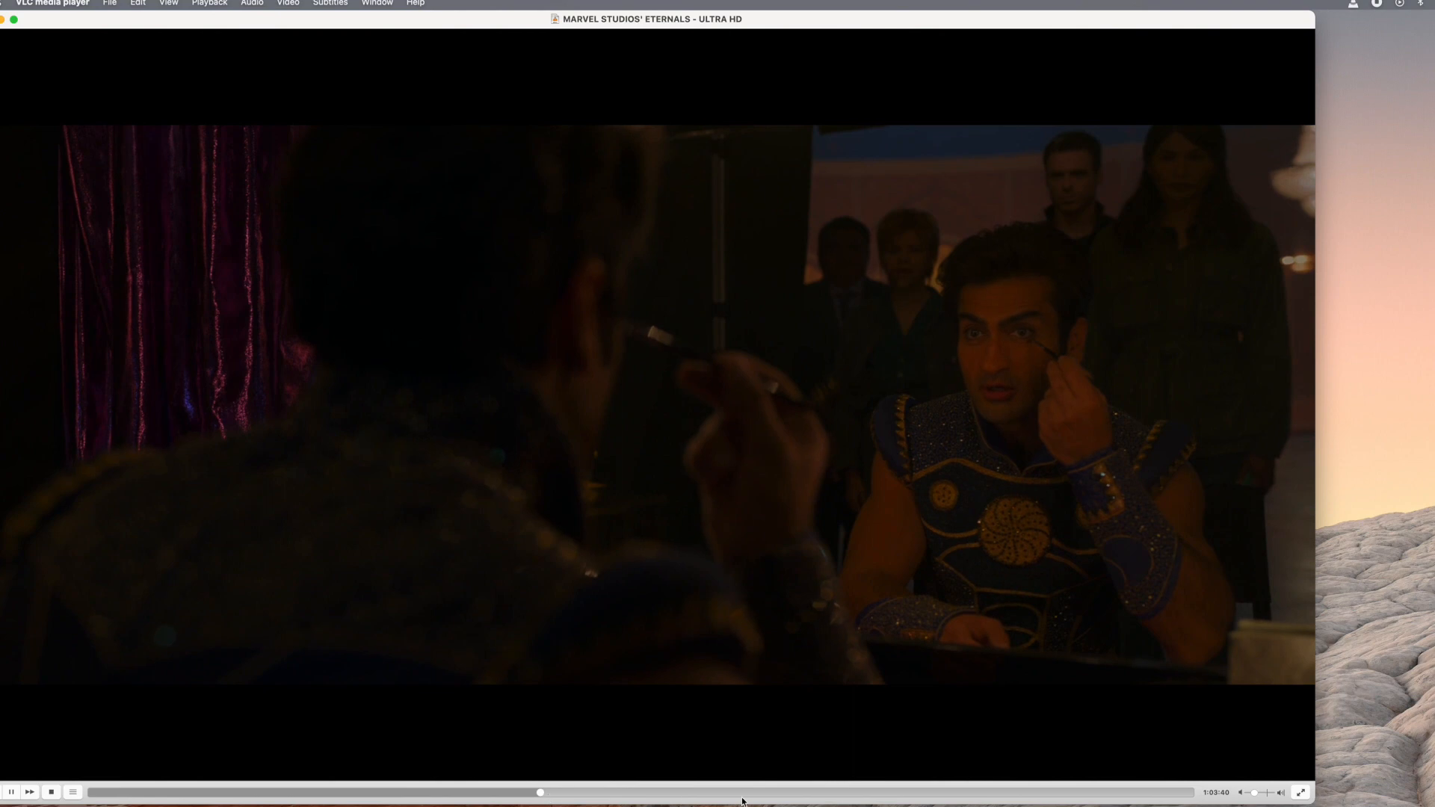
left_click_drag(540, 792, 840, 791)
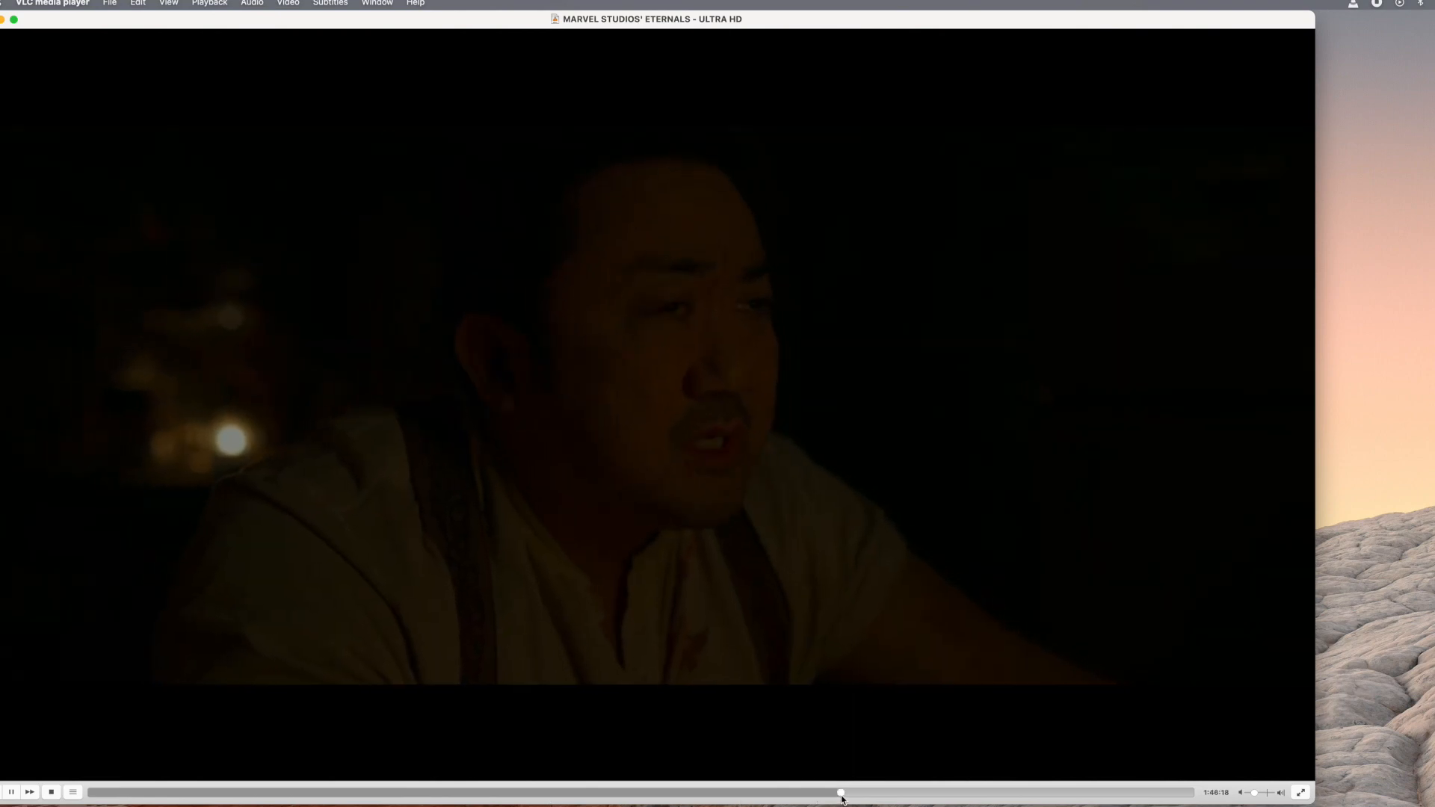
left_click_drag(840, 792, 1103, 792)
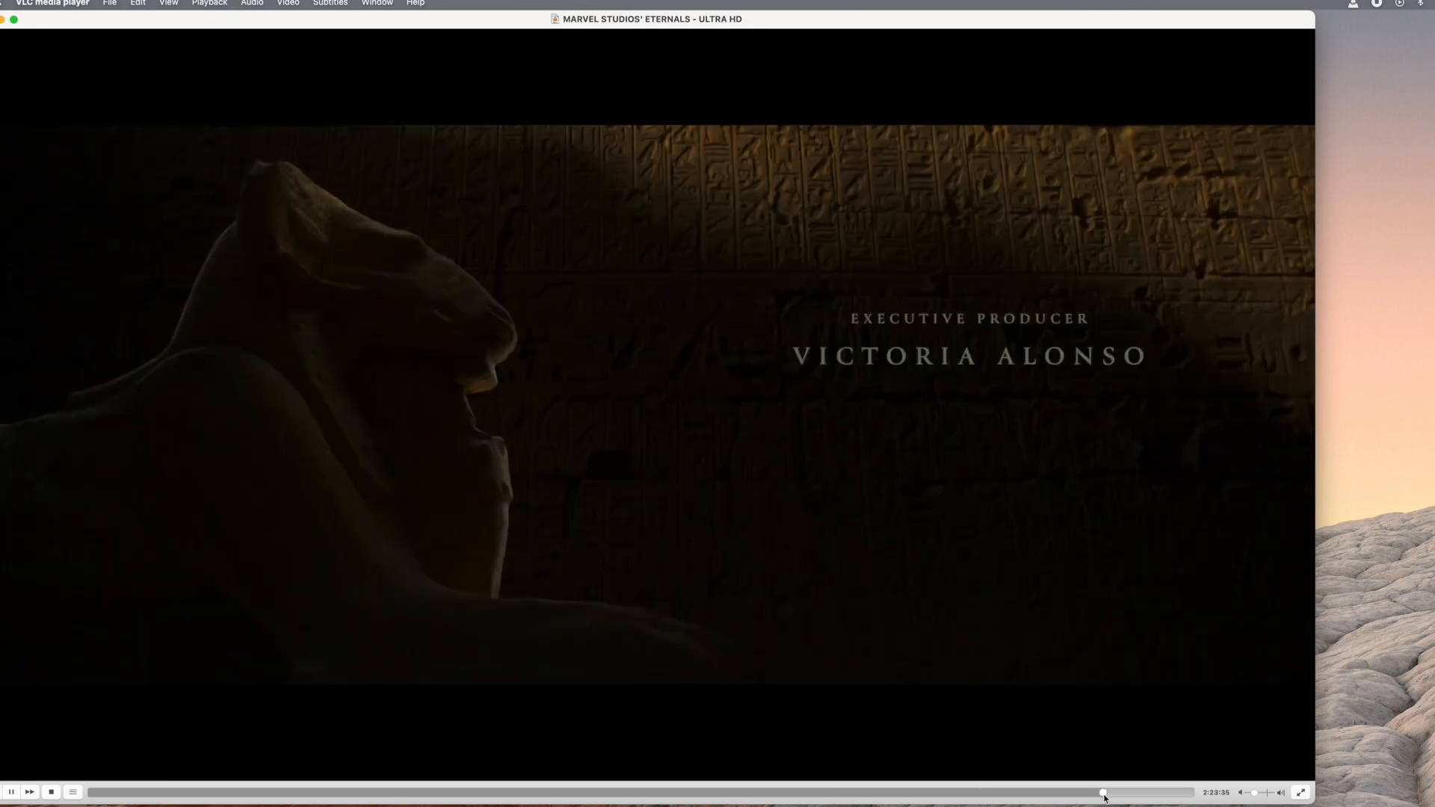